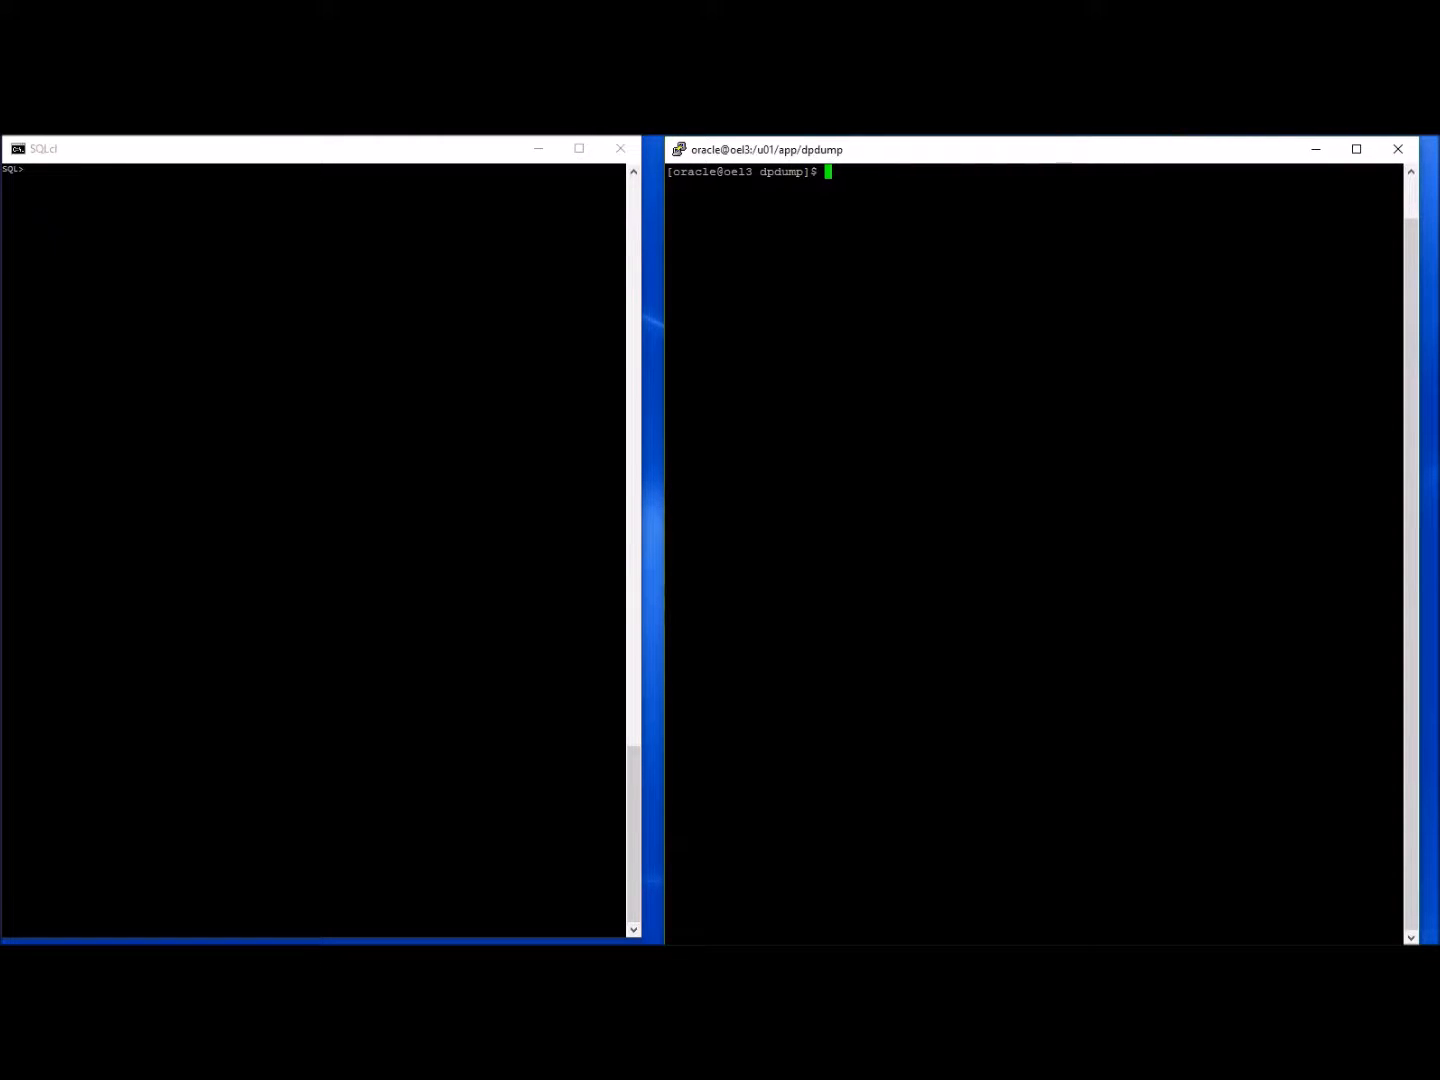
Run pwd and ls in /u01/app/dpdump, then mkdir ANIMAL there.
{"action": "type", "text": "pwd"}
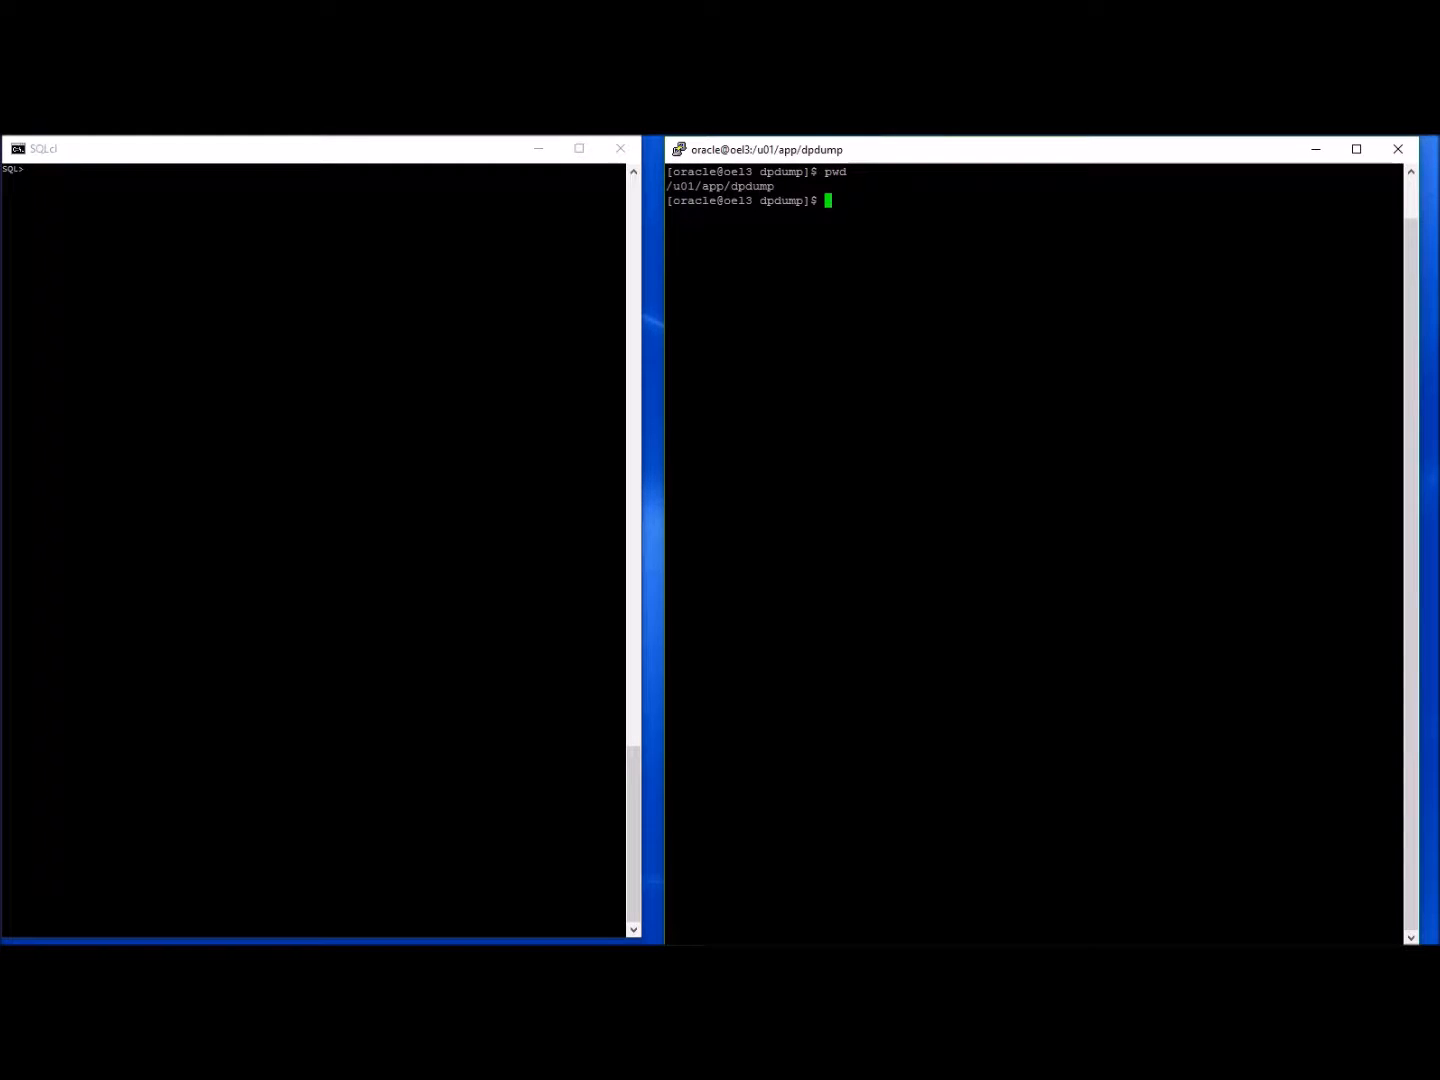
{"action": "type", "text": "ls -l"}
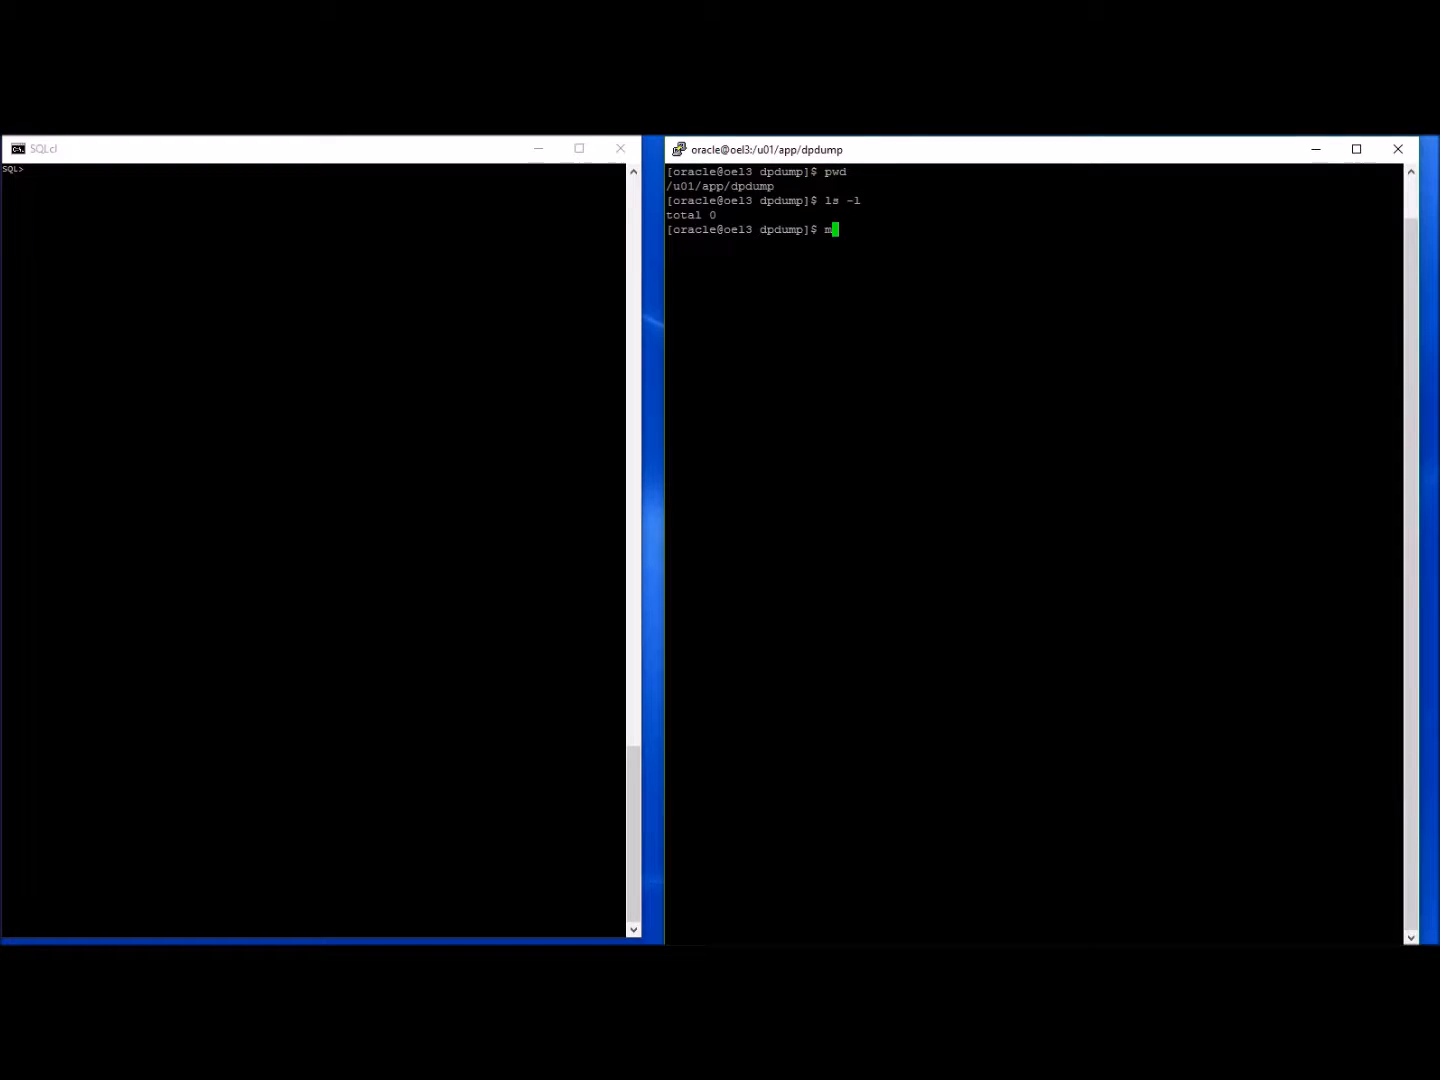
{"action": "type", "text": "mkdir ANIMAL"}
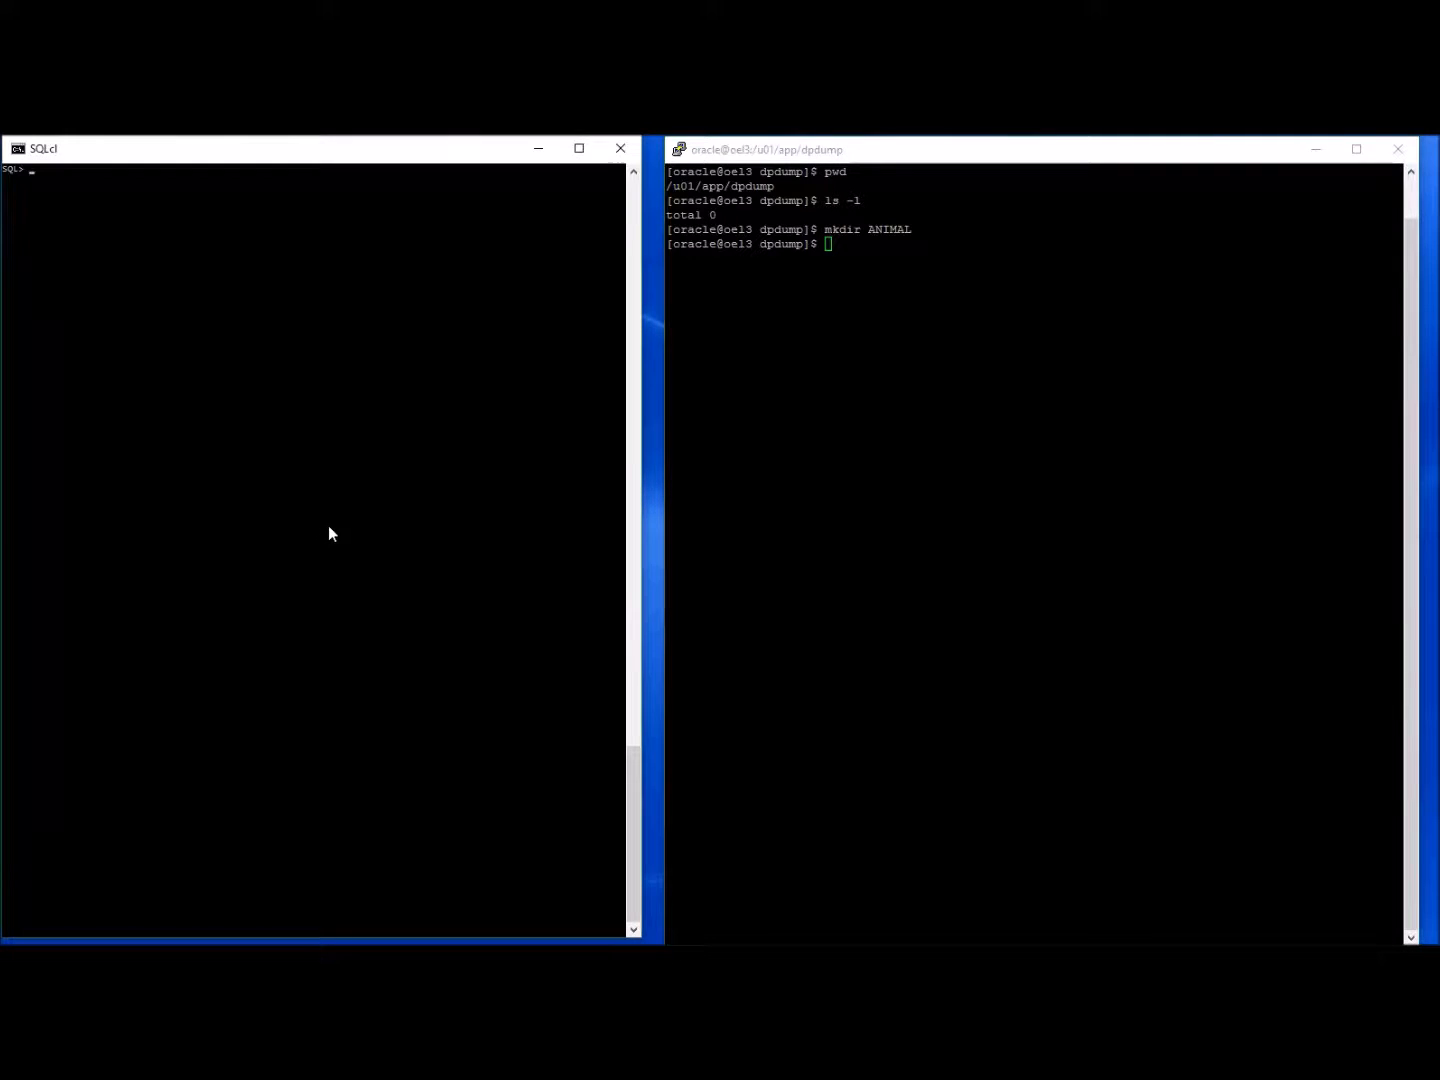
Connect as sys, then query all_directories for DATA_PUMP_DIR pointing to /u03/datadump.
{"action": "type", "text": "connect"}
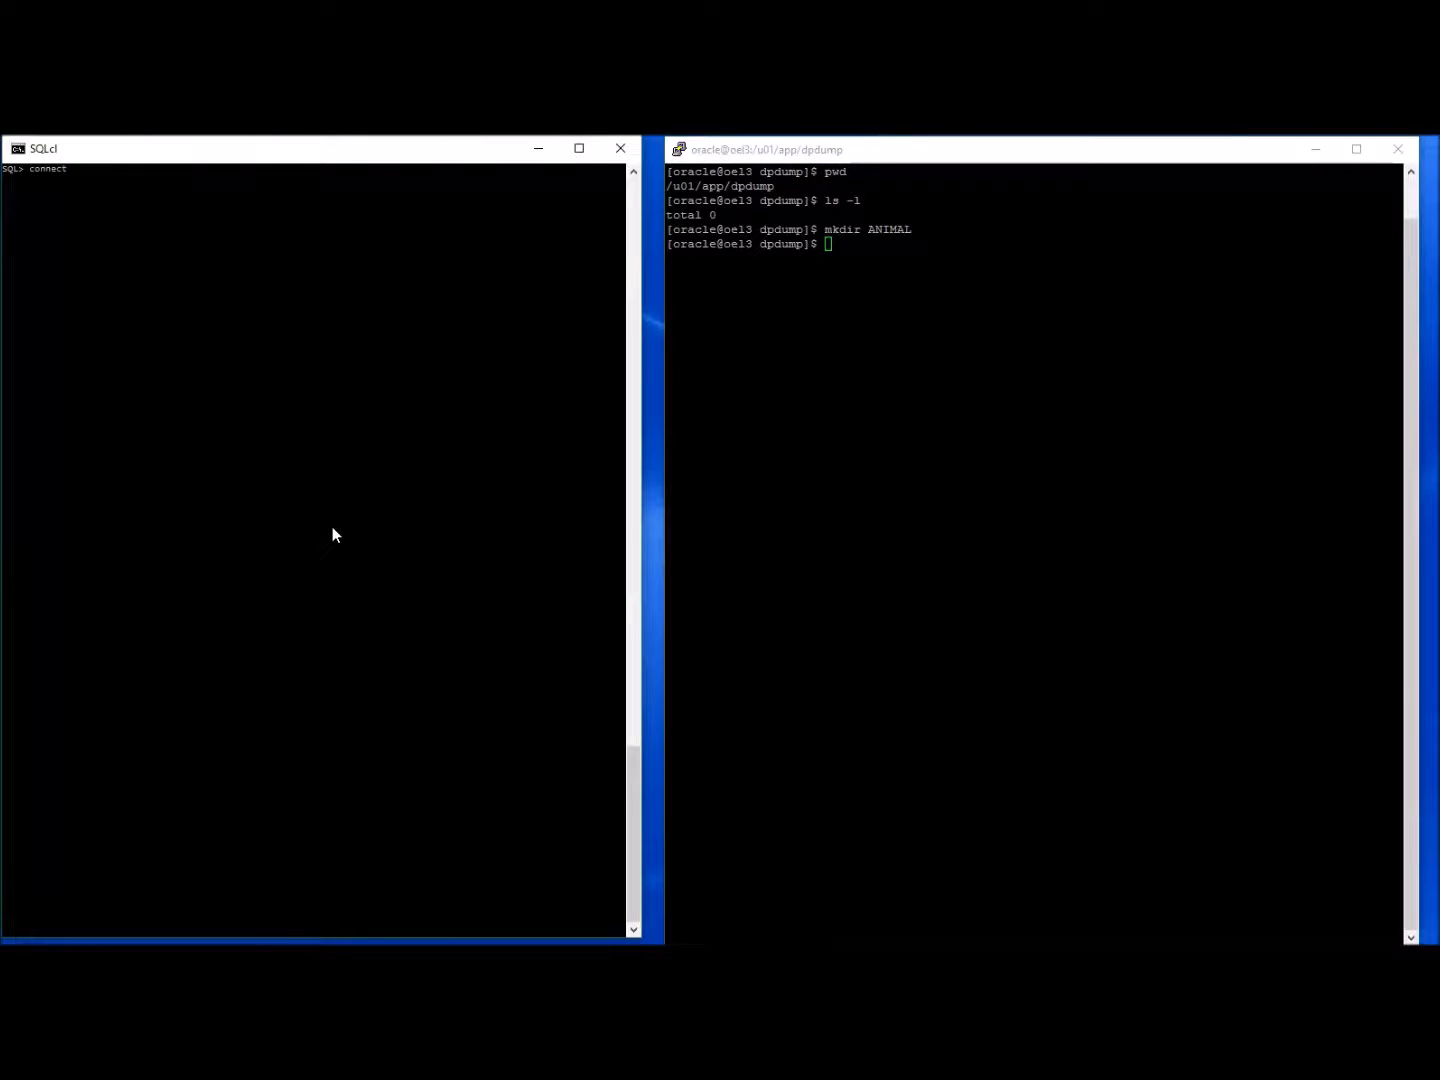
{"action": "type", "text": "sys@ora:"}
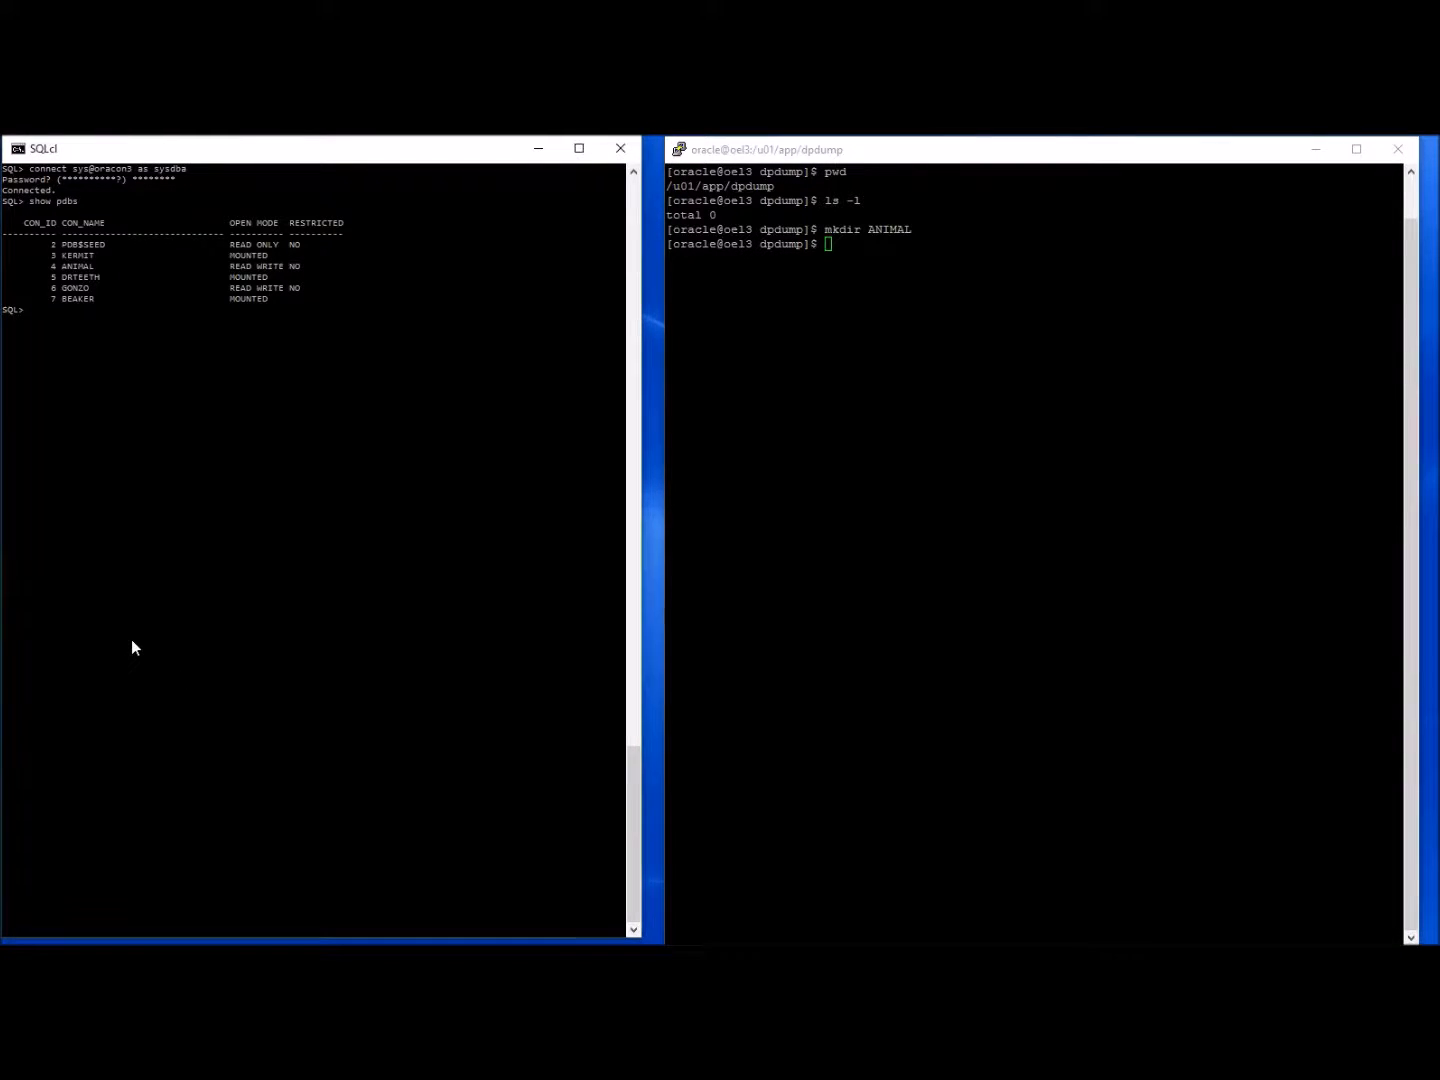
{"action": "type", "text": "select * from all_directories where directory_name like '%DATA_PUMP_DIR';"}
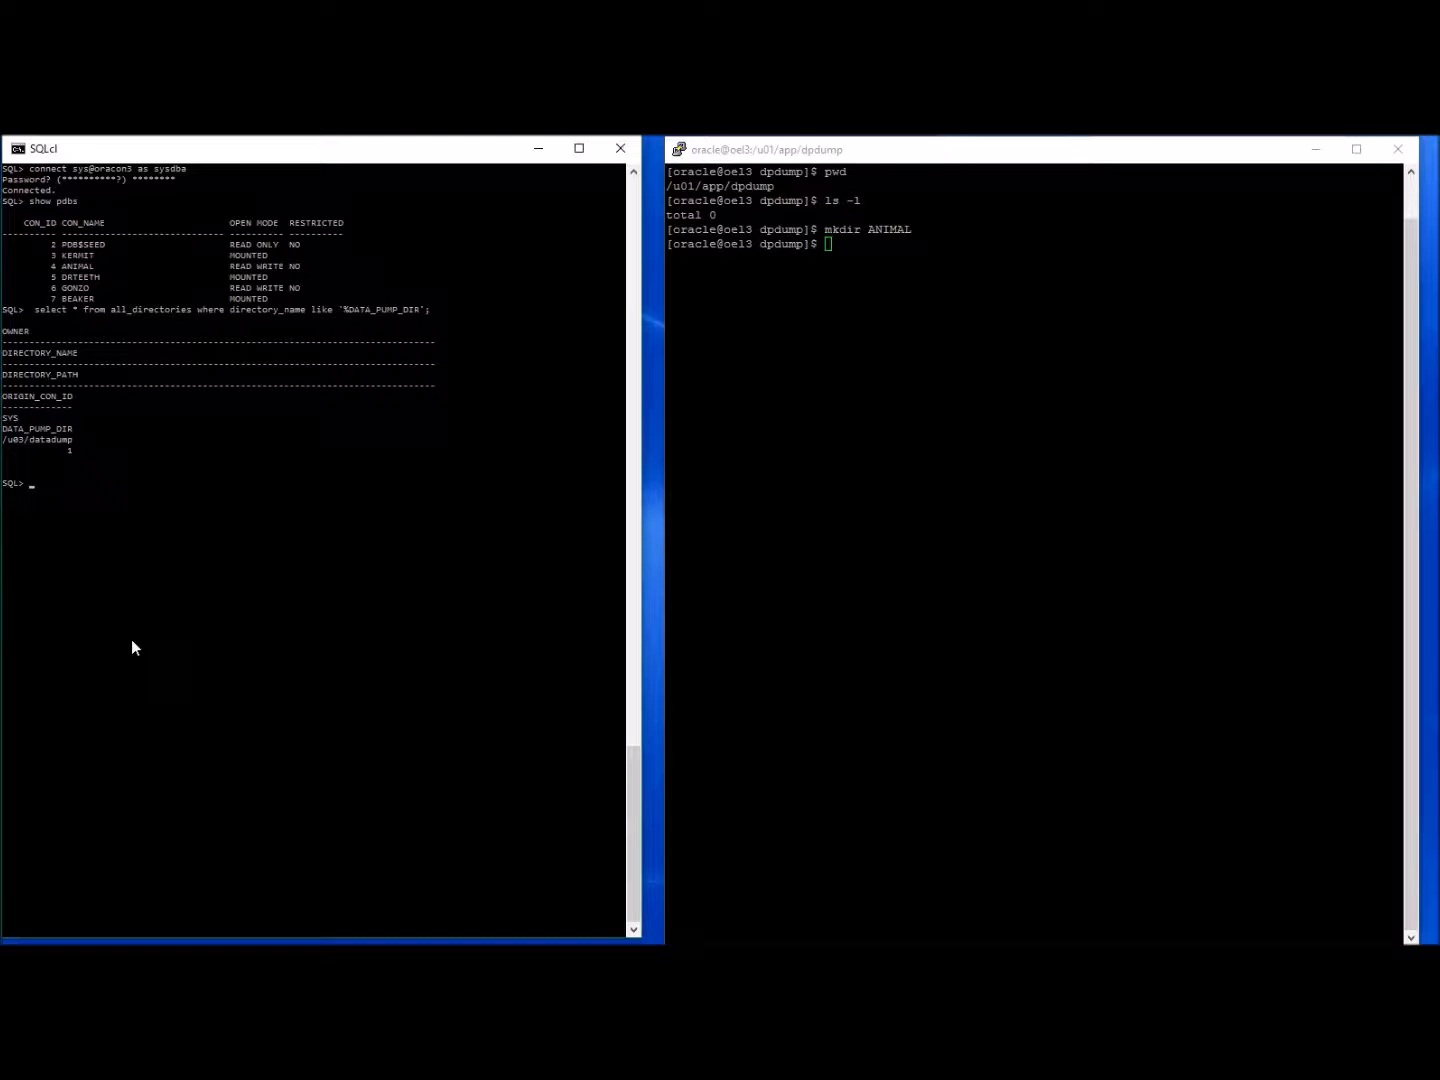
Set sqlformat to ansiconsole so query results display as compact tables.
{"action": "type", "text": "set"}
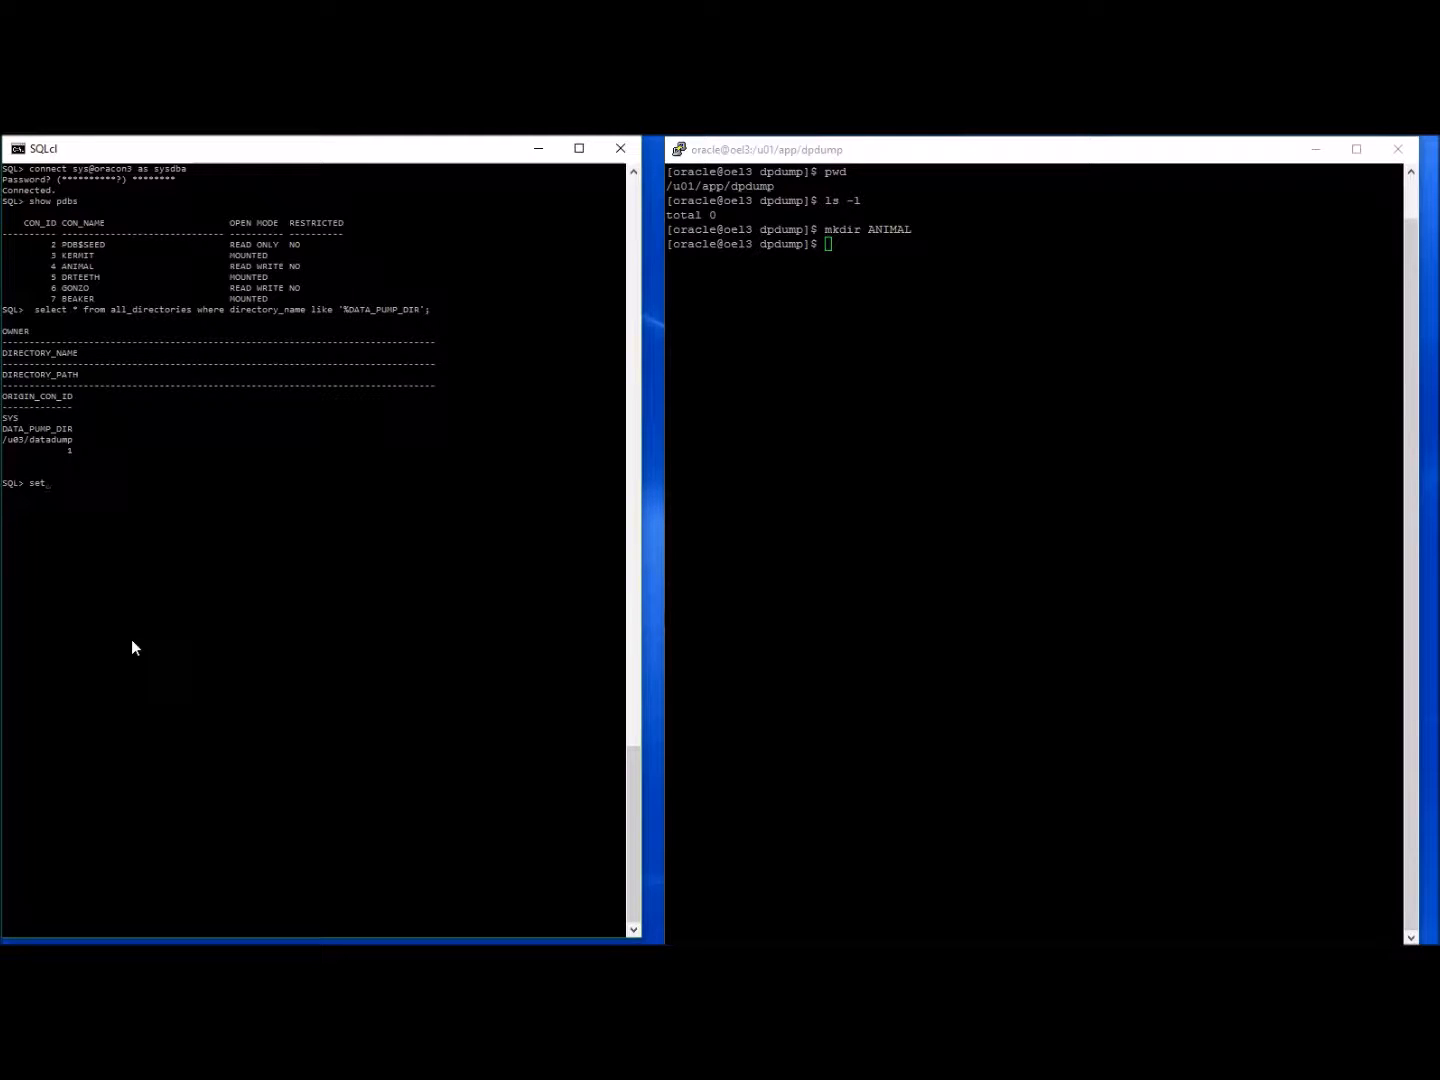
{"action": "type", "text": "sqlformat ansiconsole"}
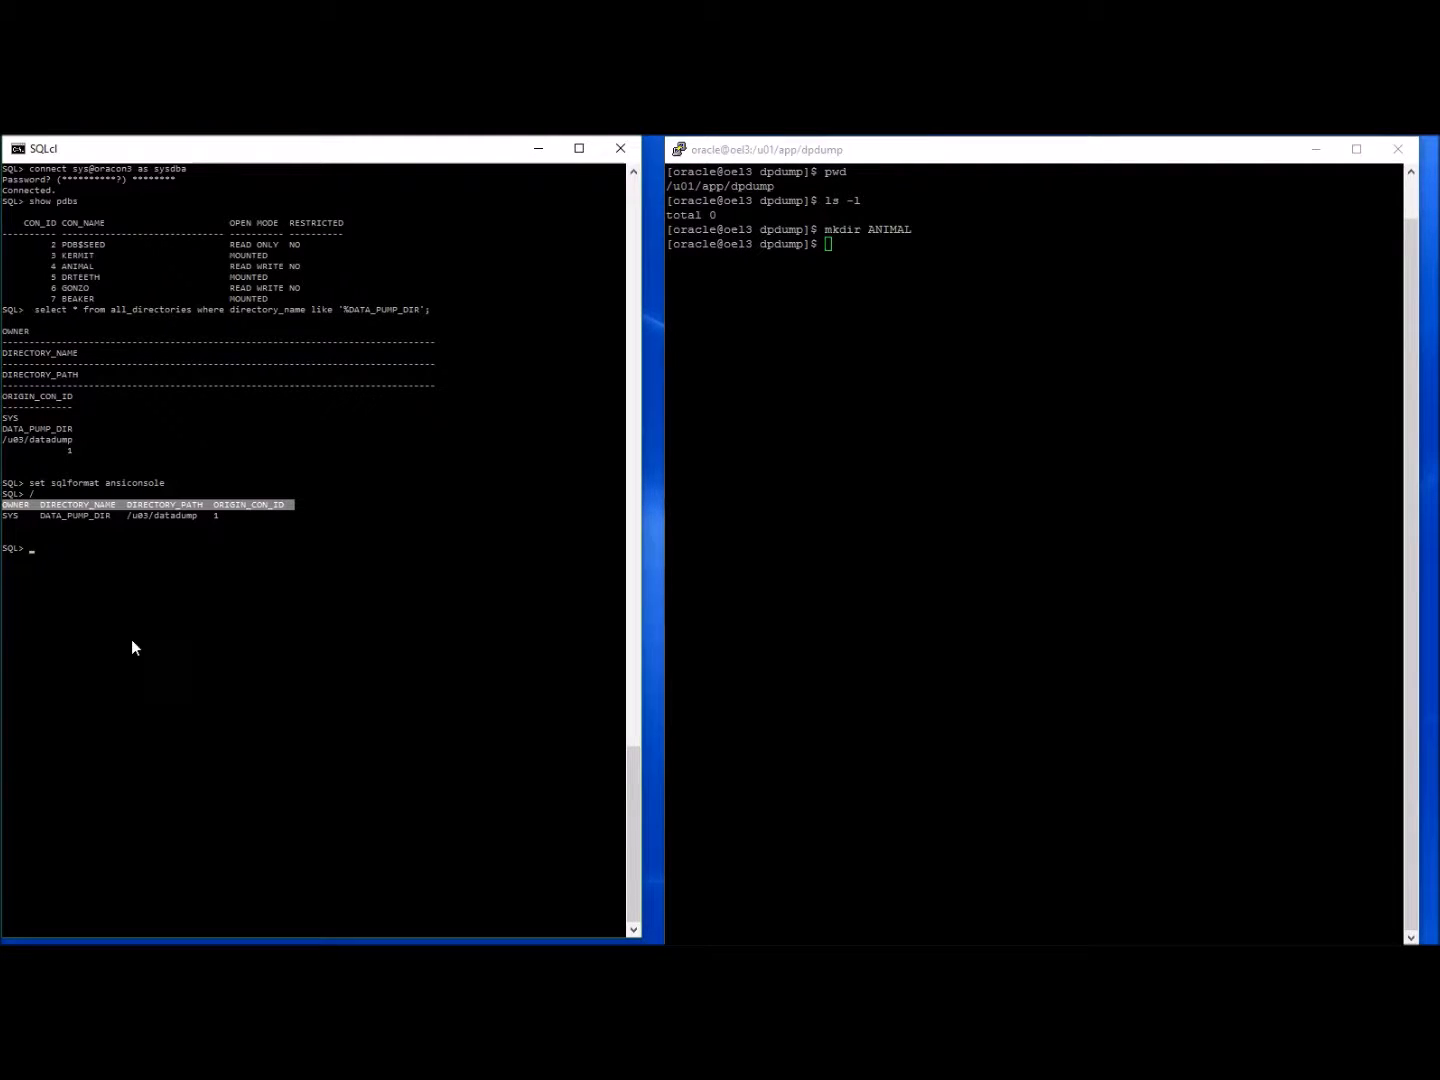
{"action": "mouse_move", "coordinate": [210, 518]}
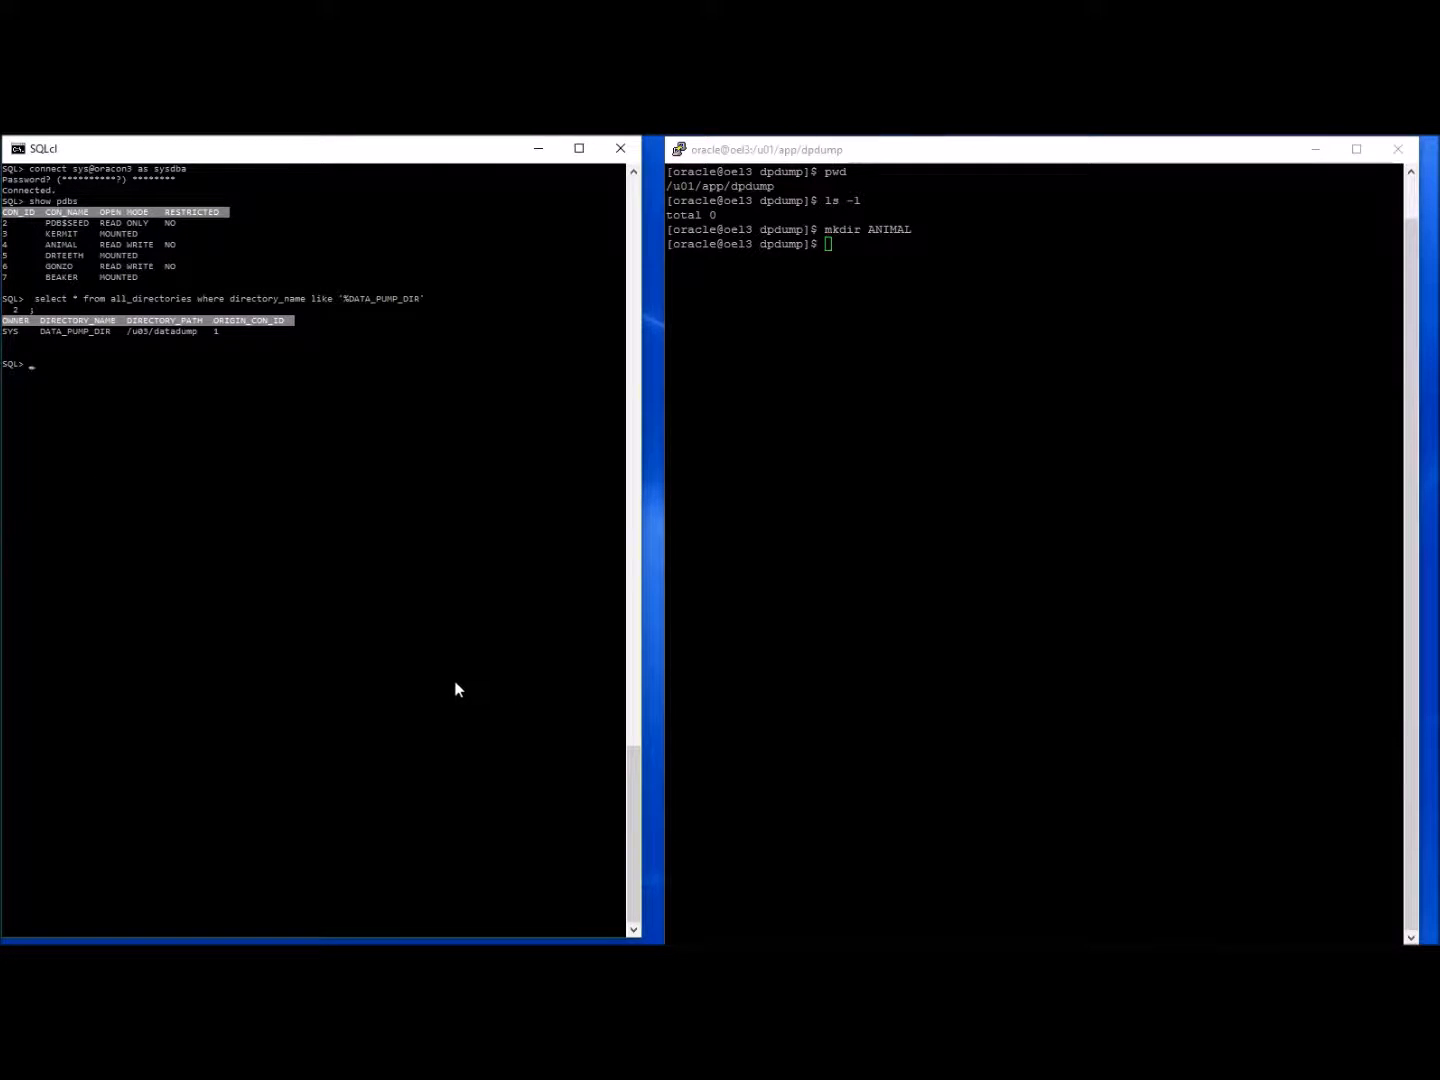
{"action": "mouse_move", "coordinate": [462, 689]}
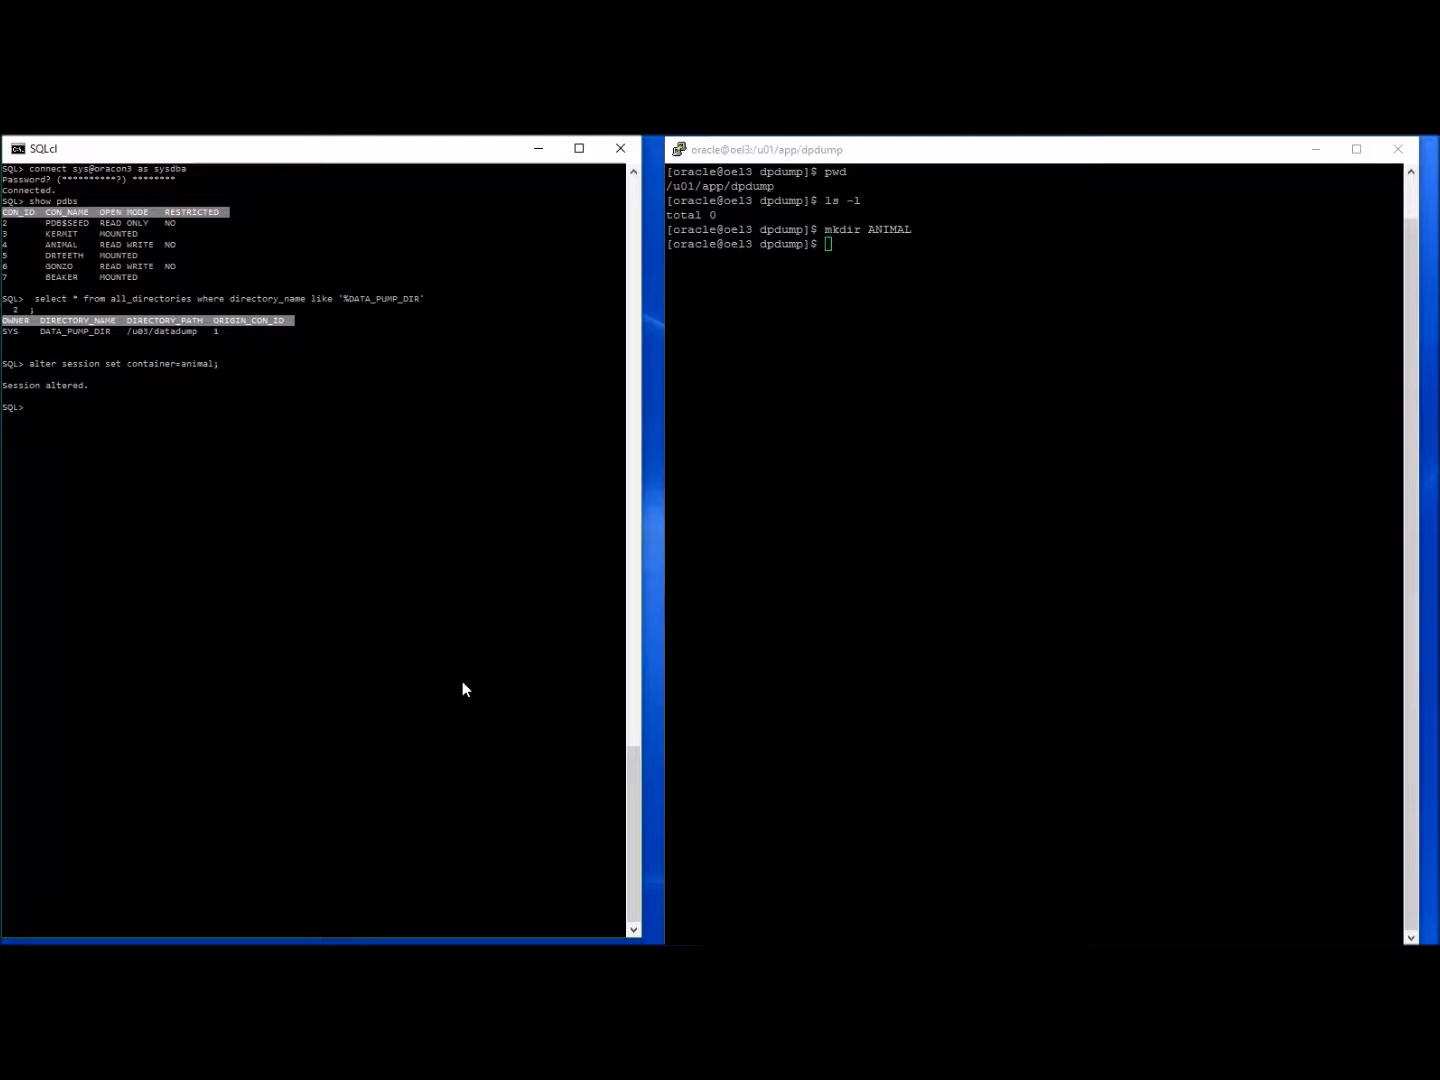
Requery DATA_PUMP_DIR in ANIMAL and create ANIMAL_DATA_PUMP_DIR as '/u01/app/dpdump/ANIMAL/'.
{"action": "type", "text": "select * from all_directories where directory_name like '%DATA_PUMP_DIR';"}
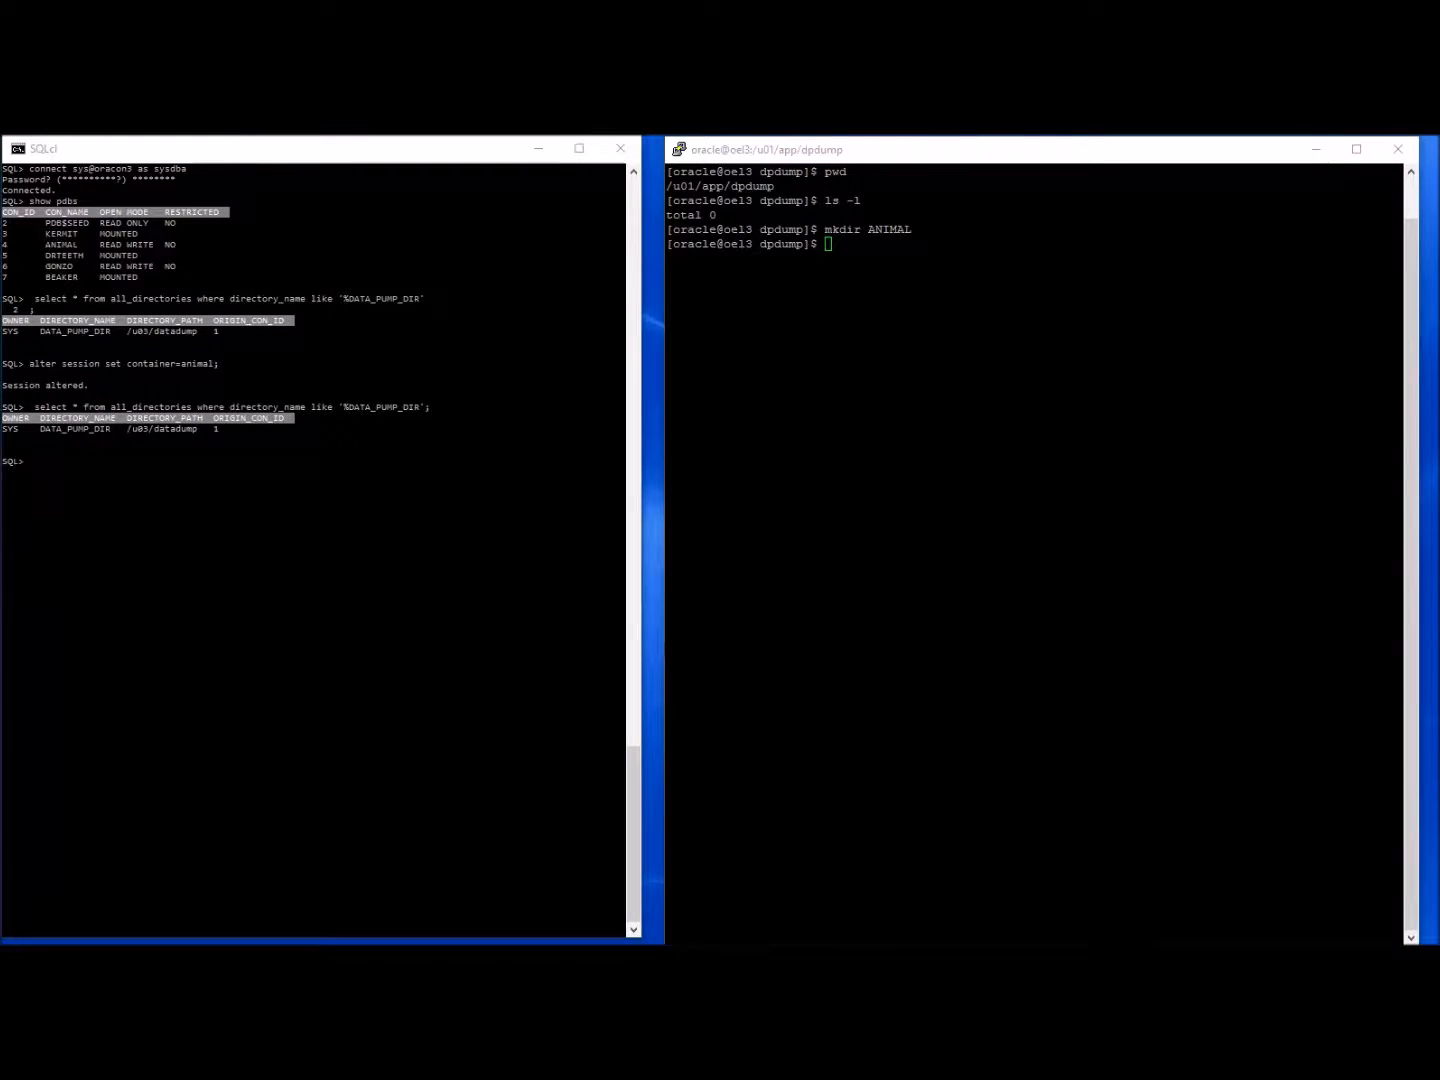
{"action": "type", "text": "CREATE OR REPLACE DIRECTORY ANIMAL_DATA_PUMP_DIR AS '/u01/app/dpdump/ANIMAL/';"}
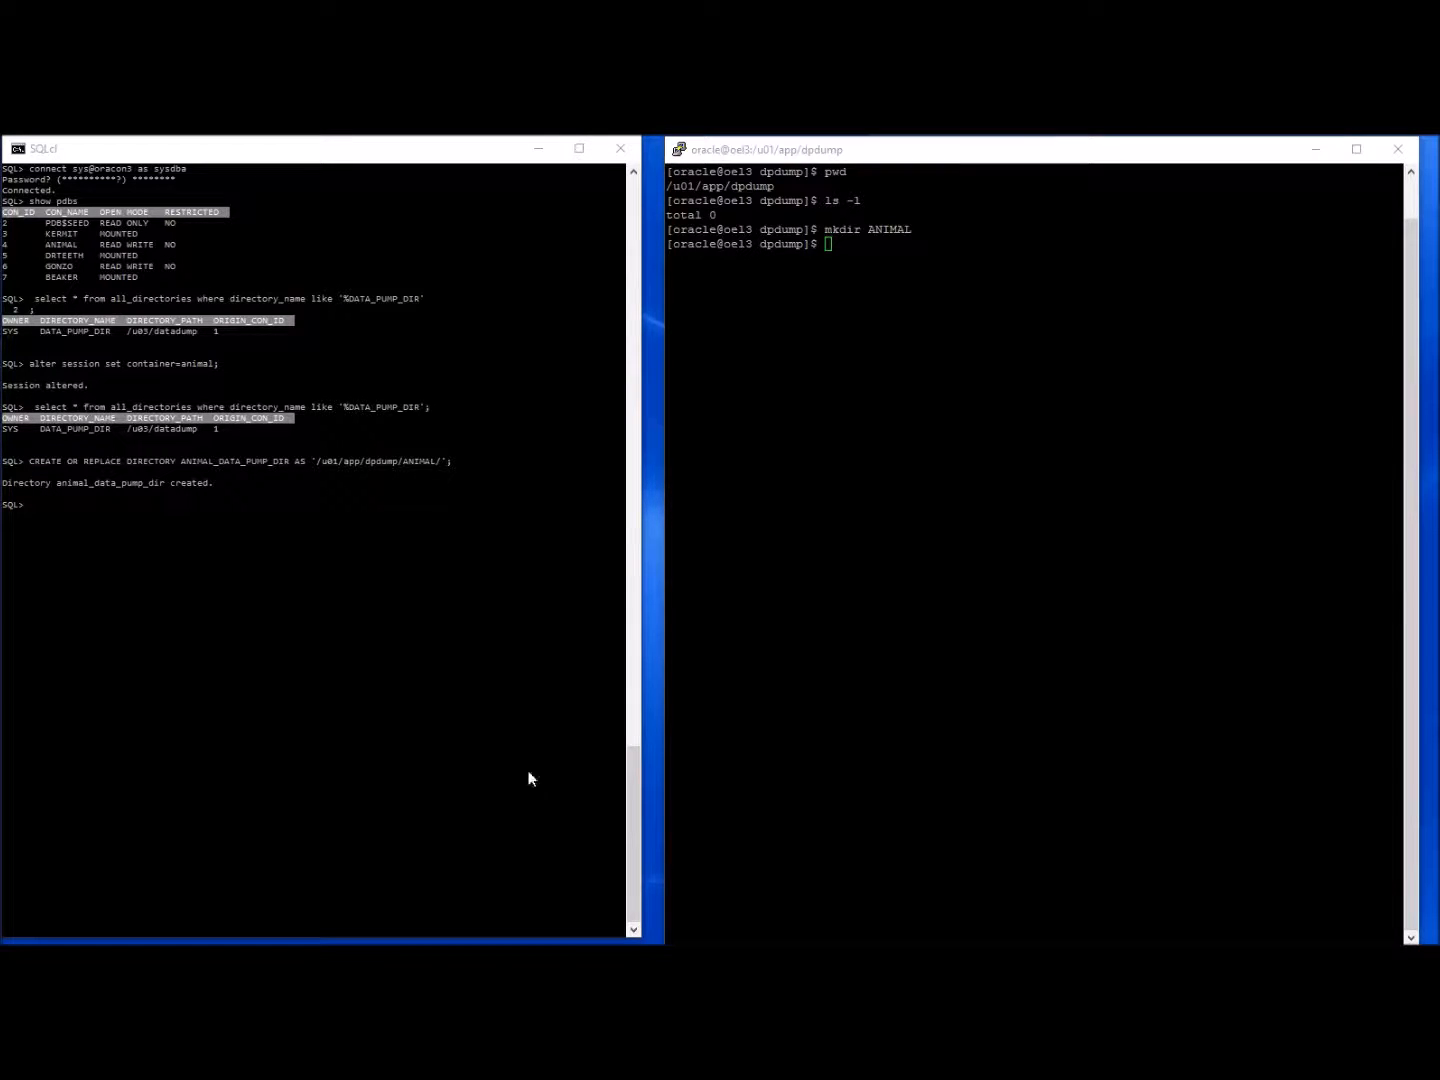
Grant READ,WRITE on directory ANIMAL_DATA_PUMP_DIR to SYSTEM.
{"action": "type", "text": "GRANT READ,WRITE ON DIRECTORY ANIMAL_DATA_PUMP_DIR TO SYSTEM;"}
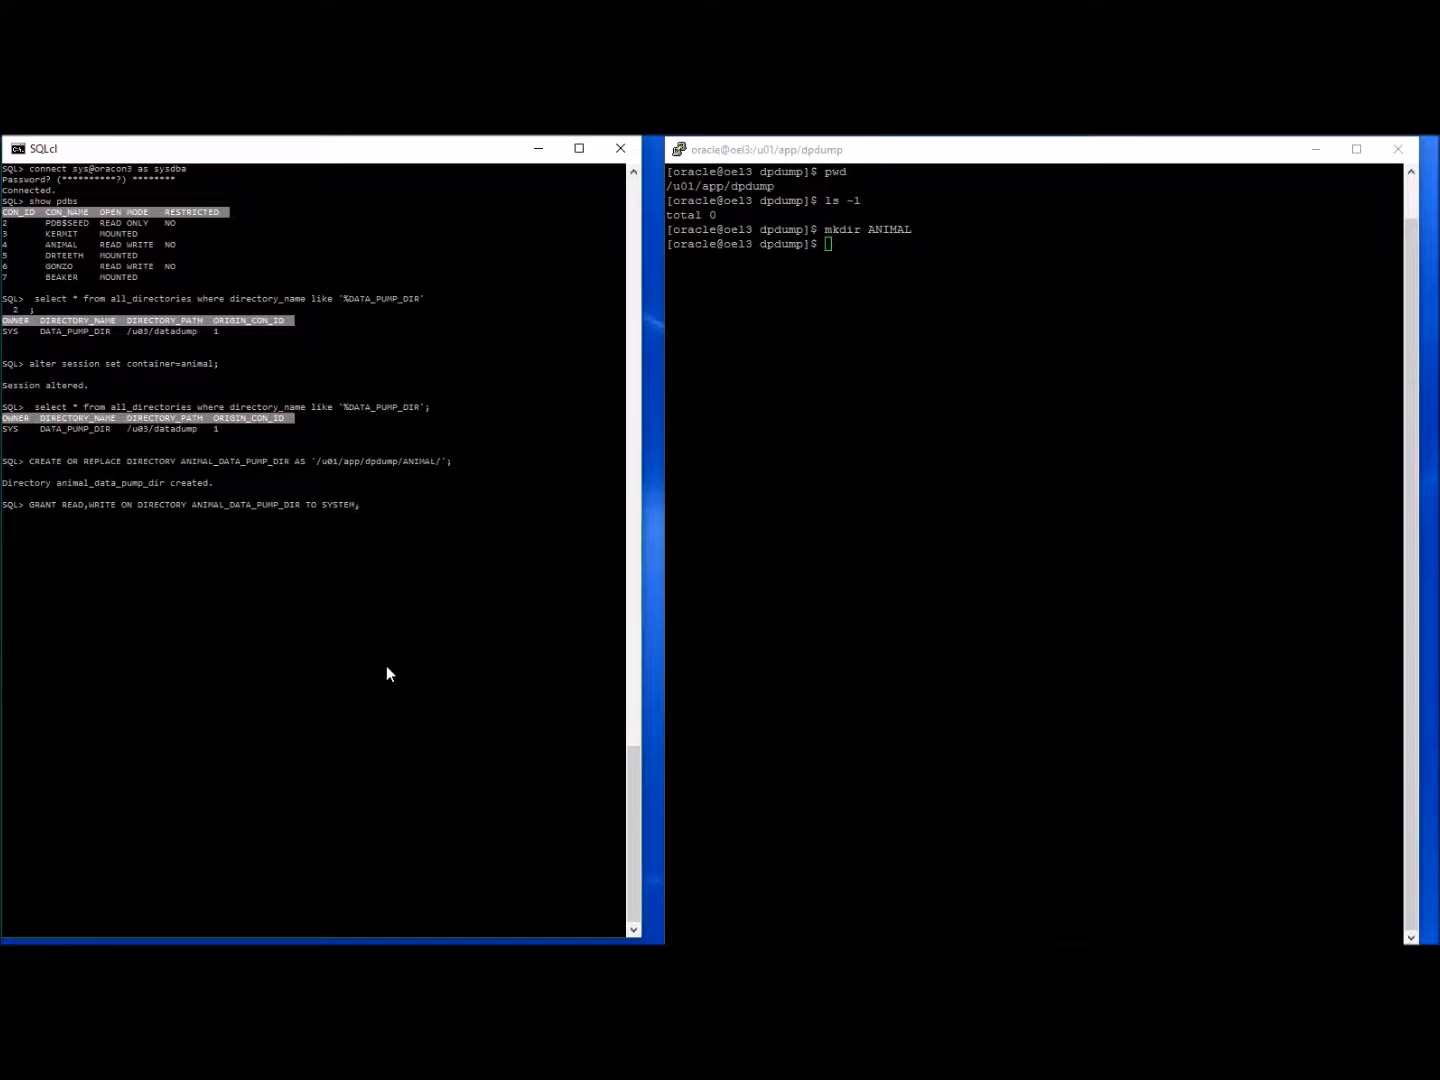
{"action": "key", "text": "Return"}
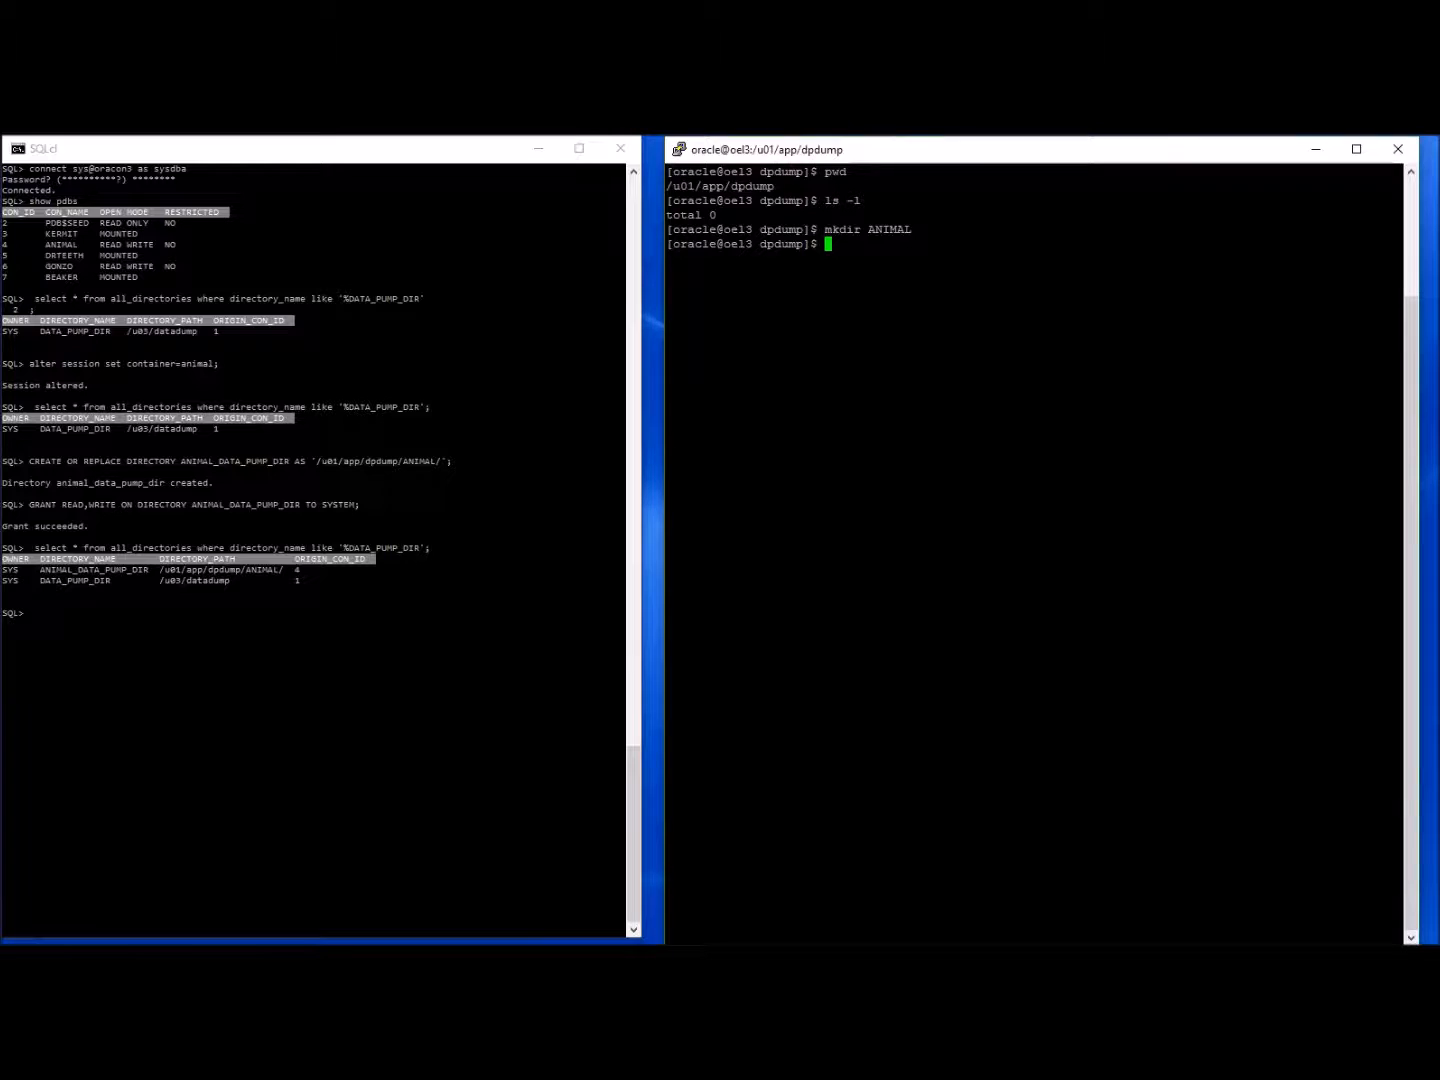
Run expdp system@animal directory=ANIMAL_DATA_PUMP_DIR dumpfile=Animal%U.dmp full=y.
{"action": "type", "text": "expdp"}
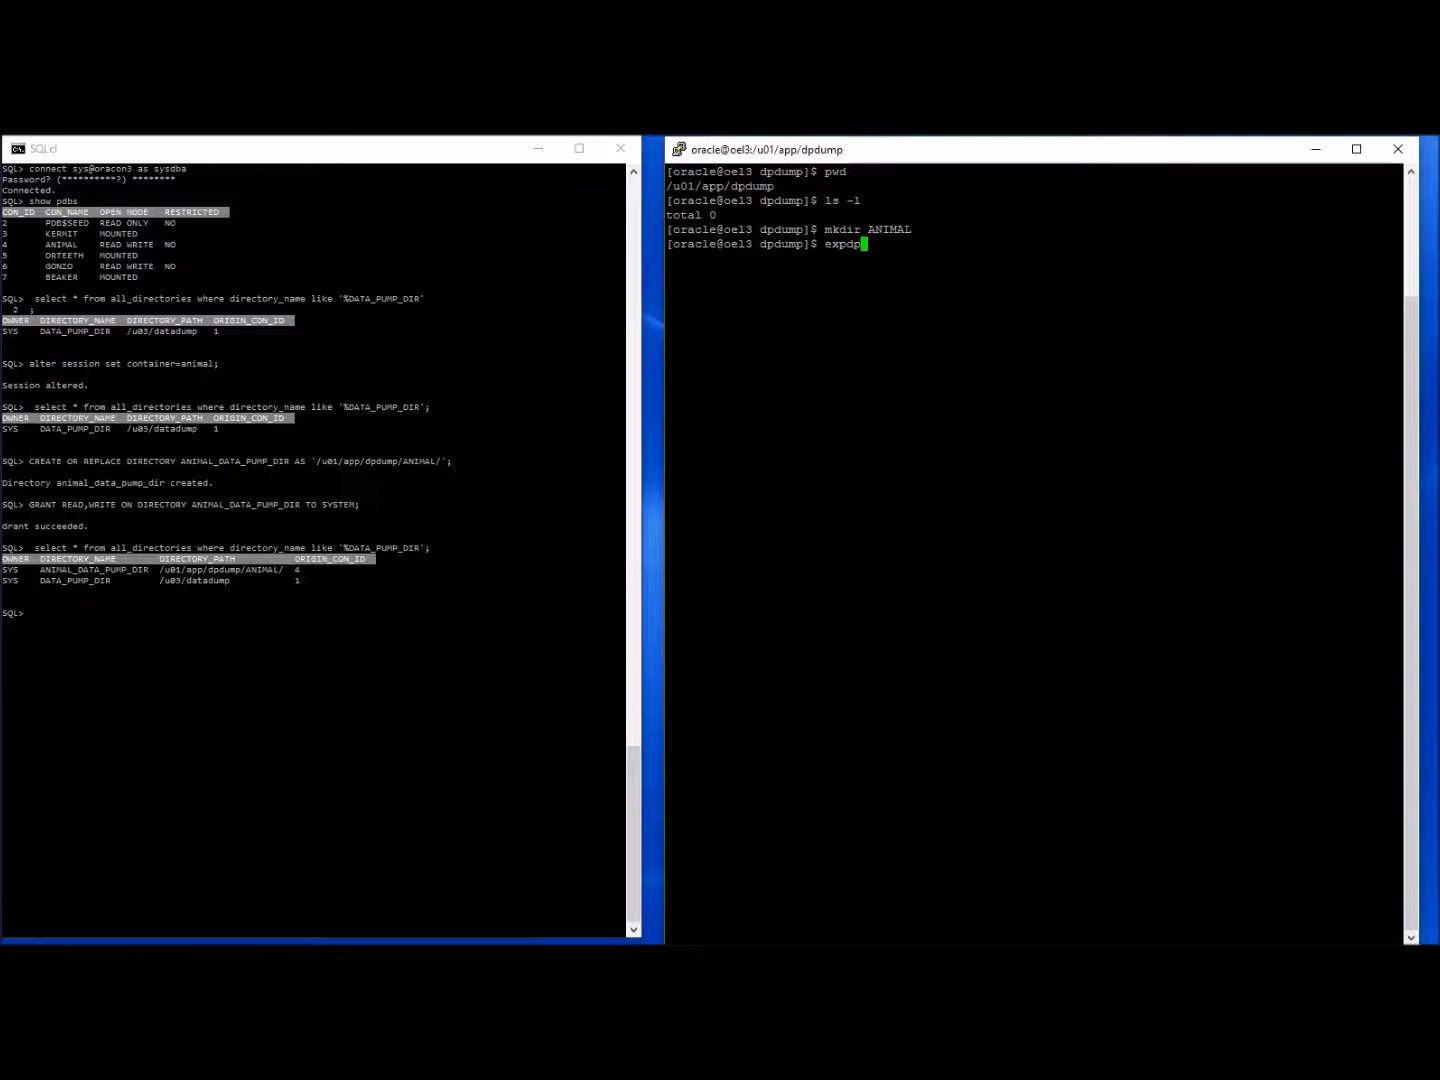
{"action": "type", "text": "syste"}
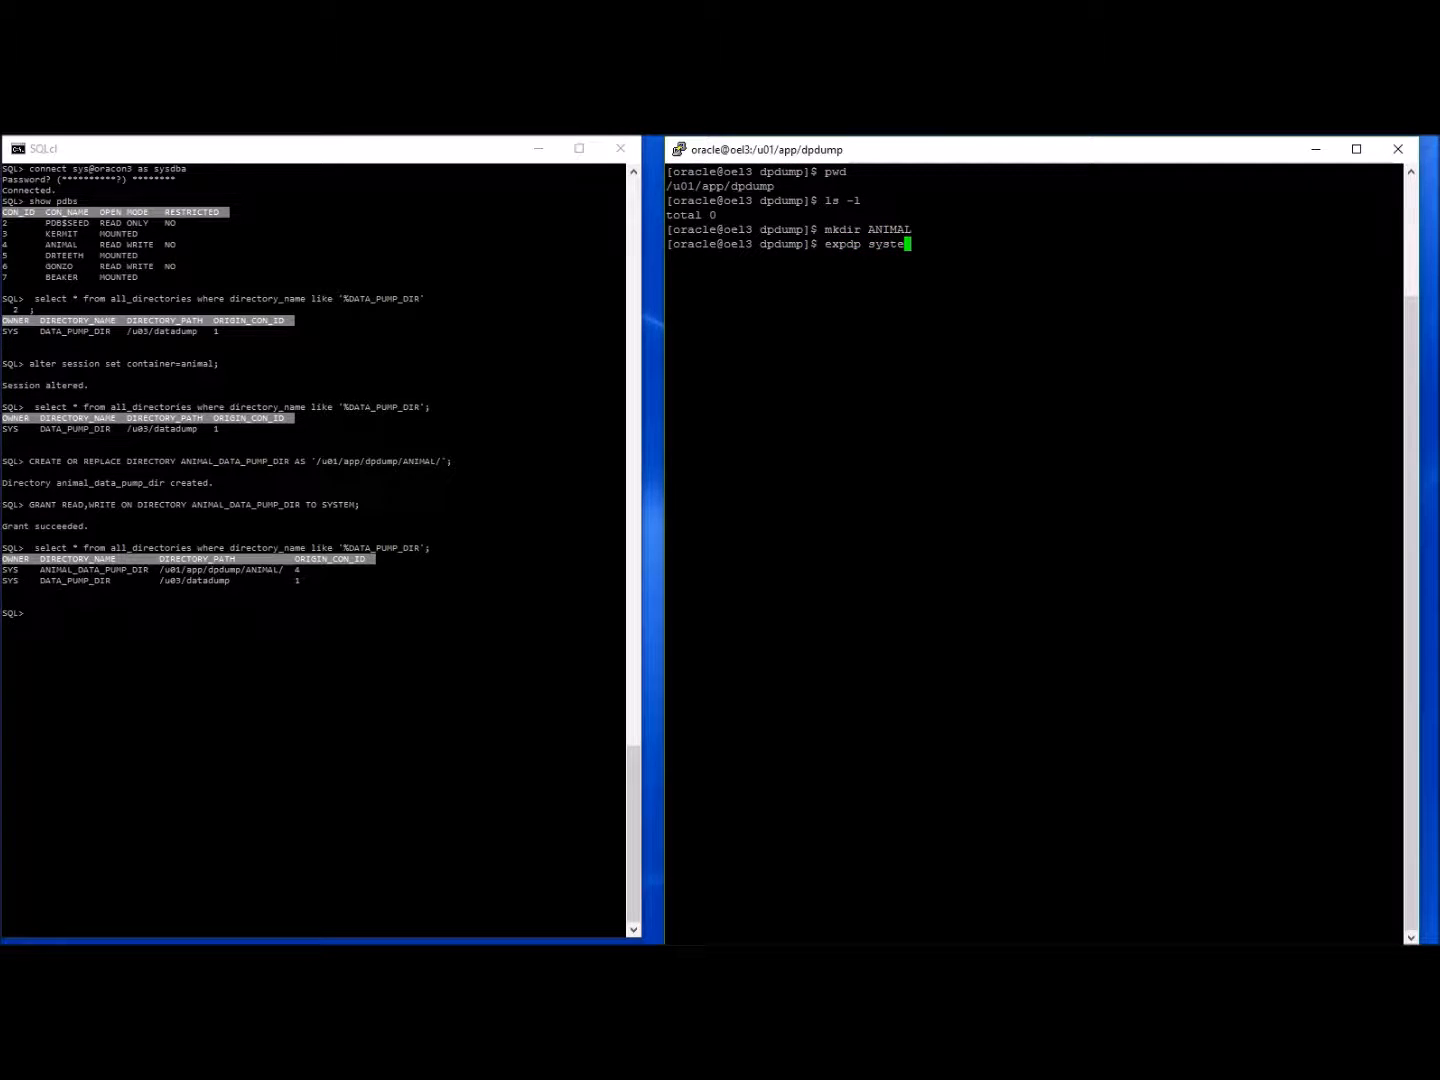
{"action": "type", "text": "@an"}
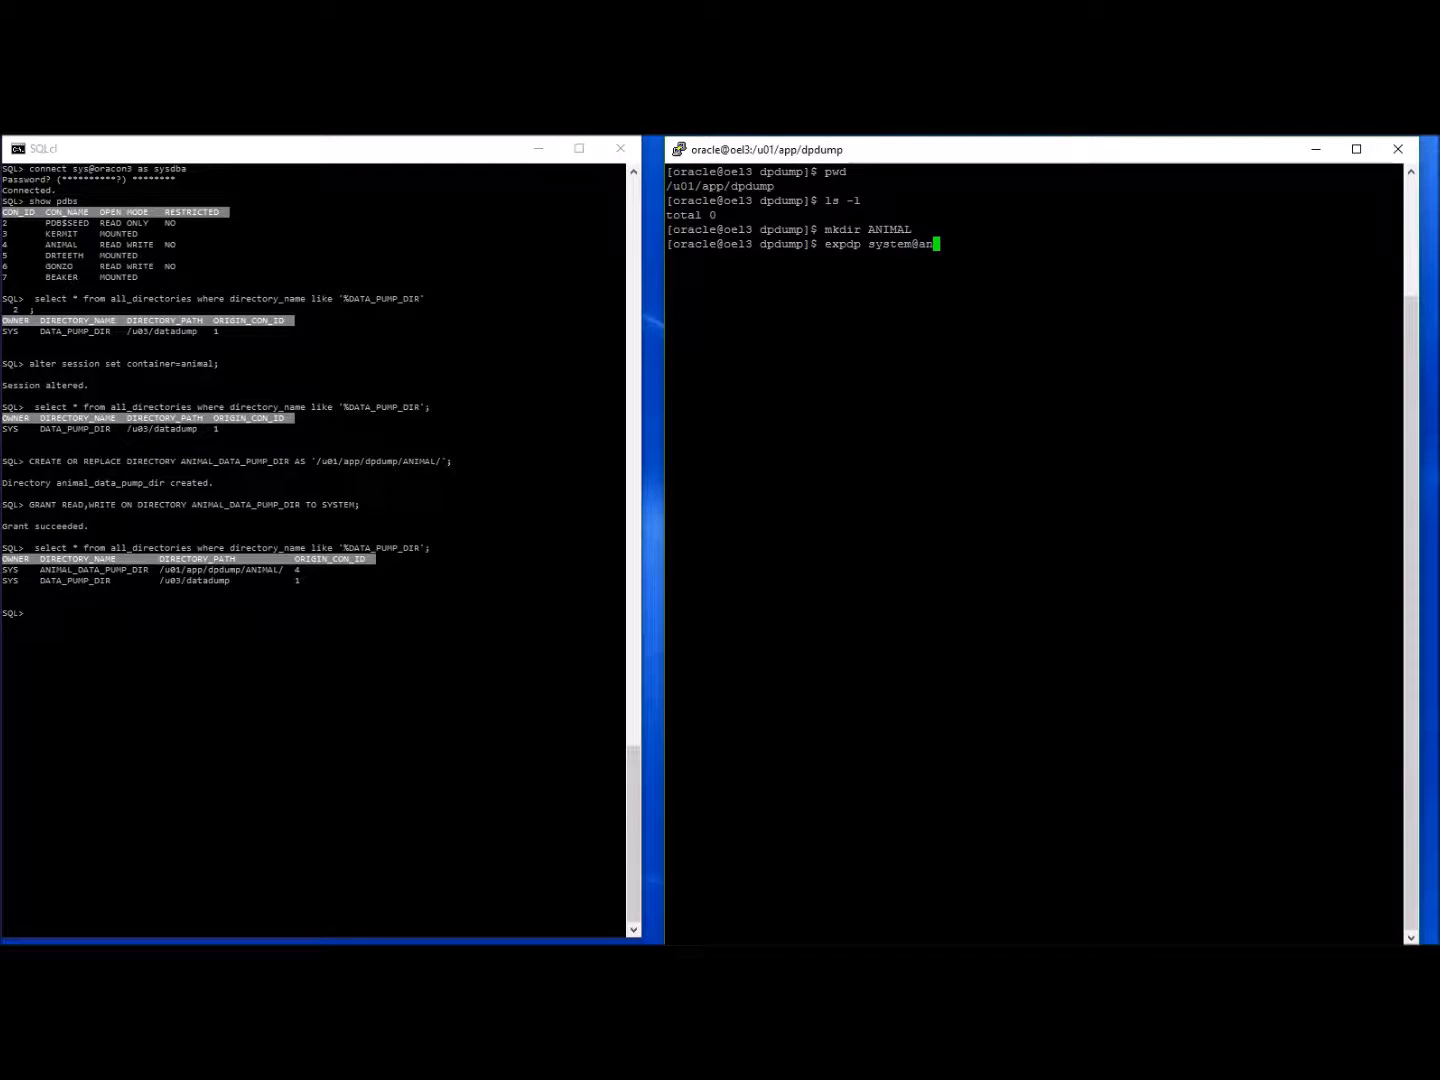
{"action": "type", "text": "imal"}
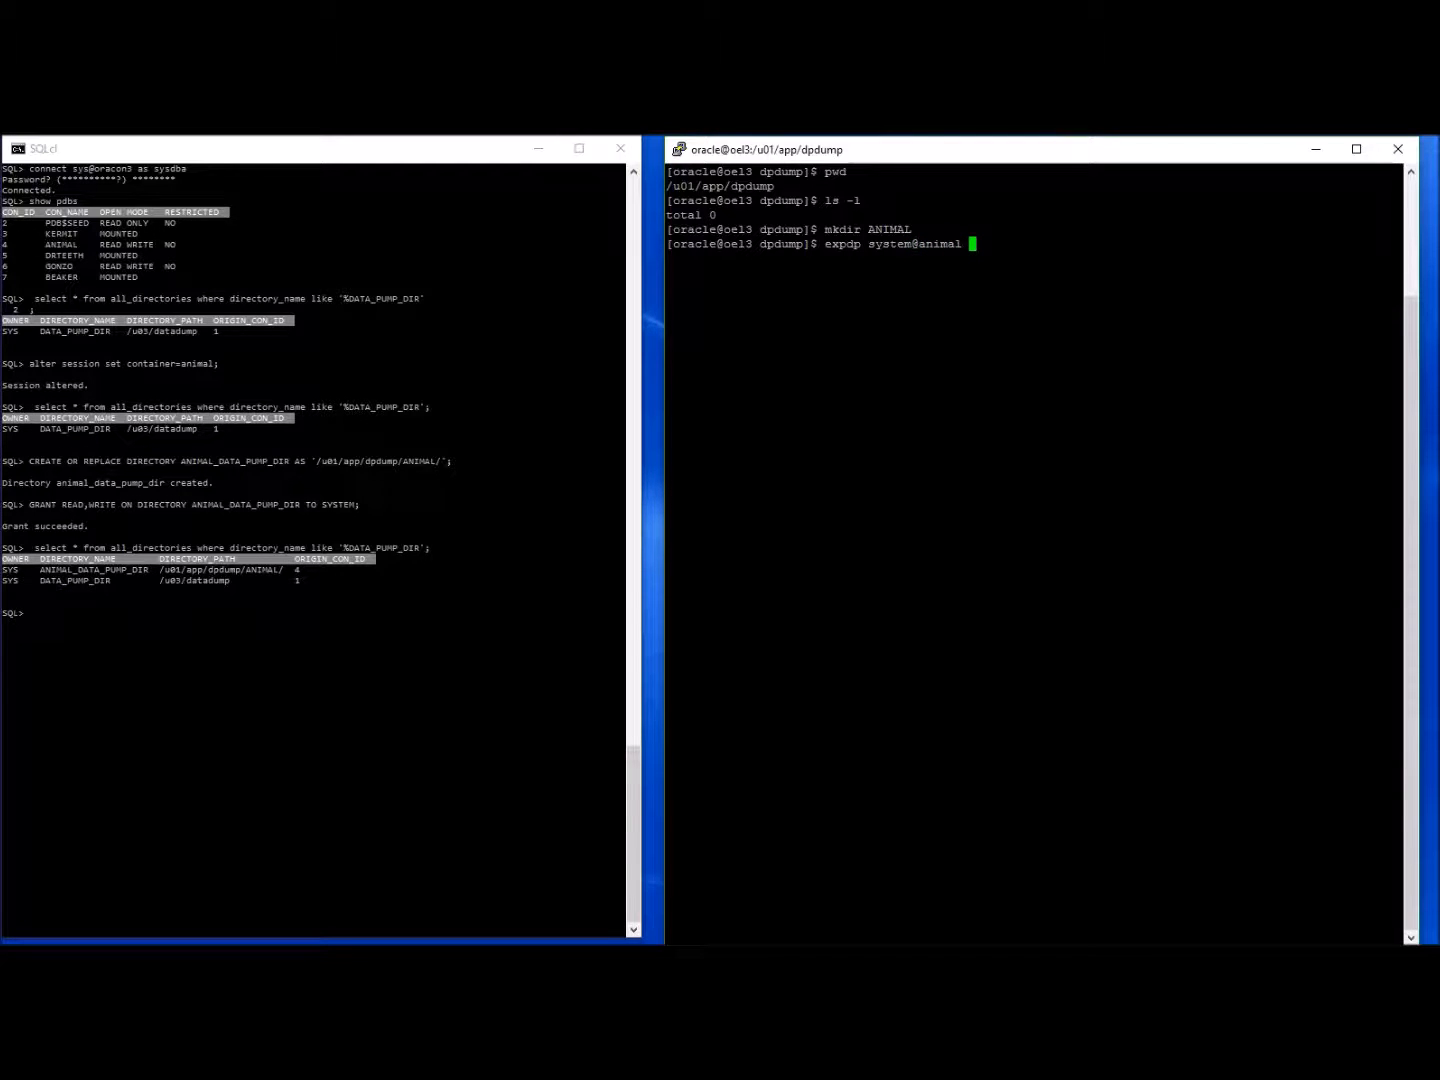
{"action": "type", "text": "direct"}
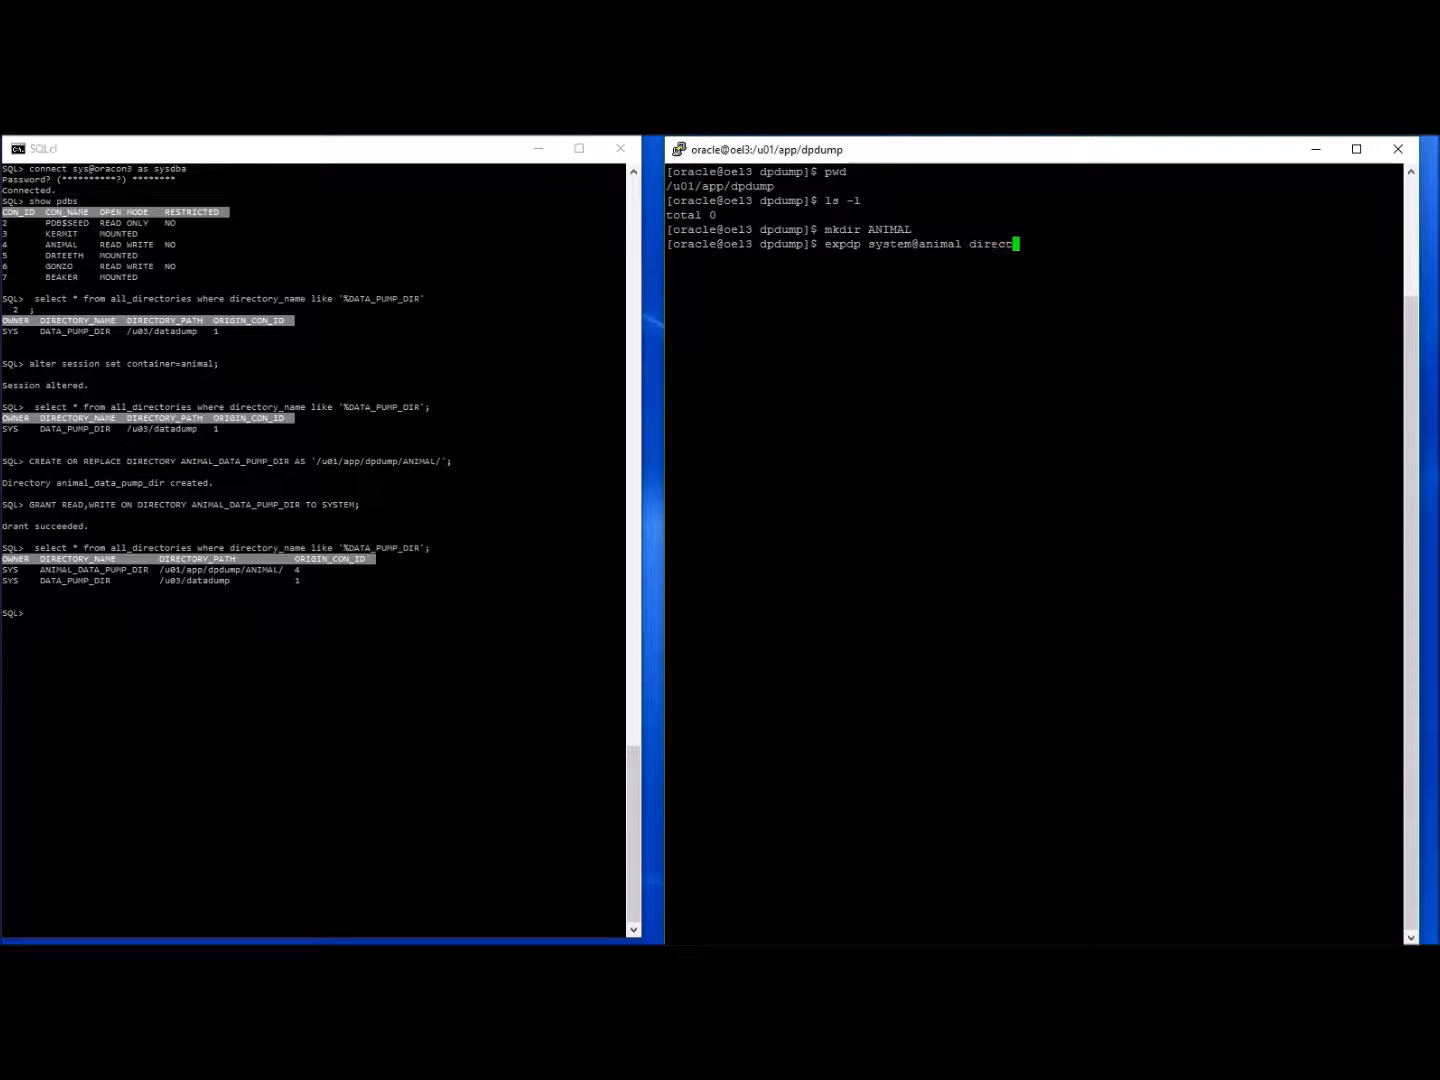
{"action": "type", "text": "ory=ANIMAL"}
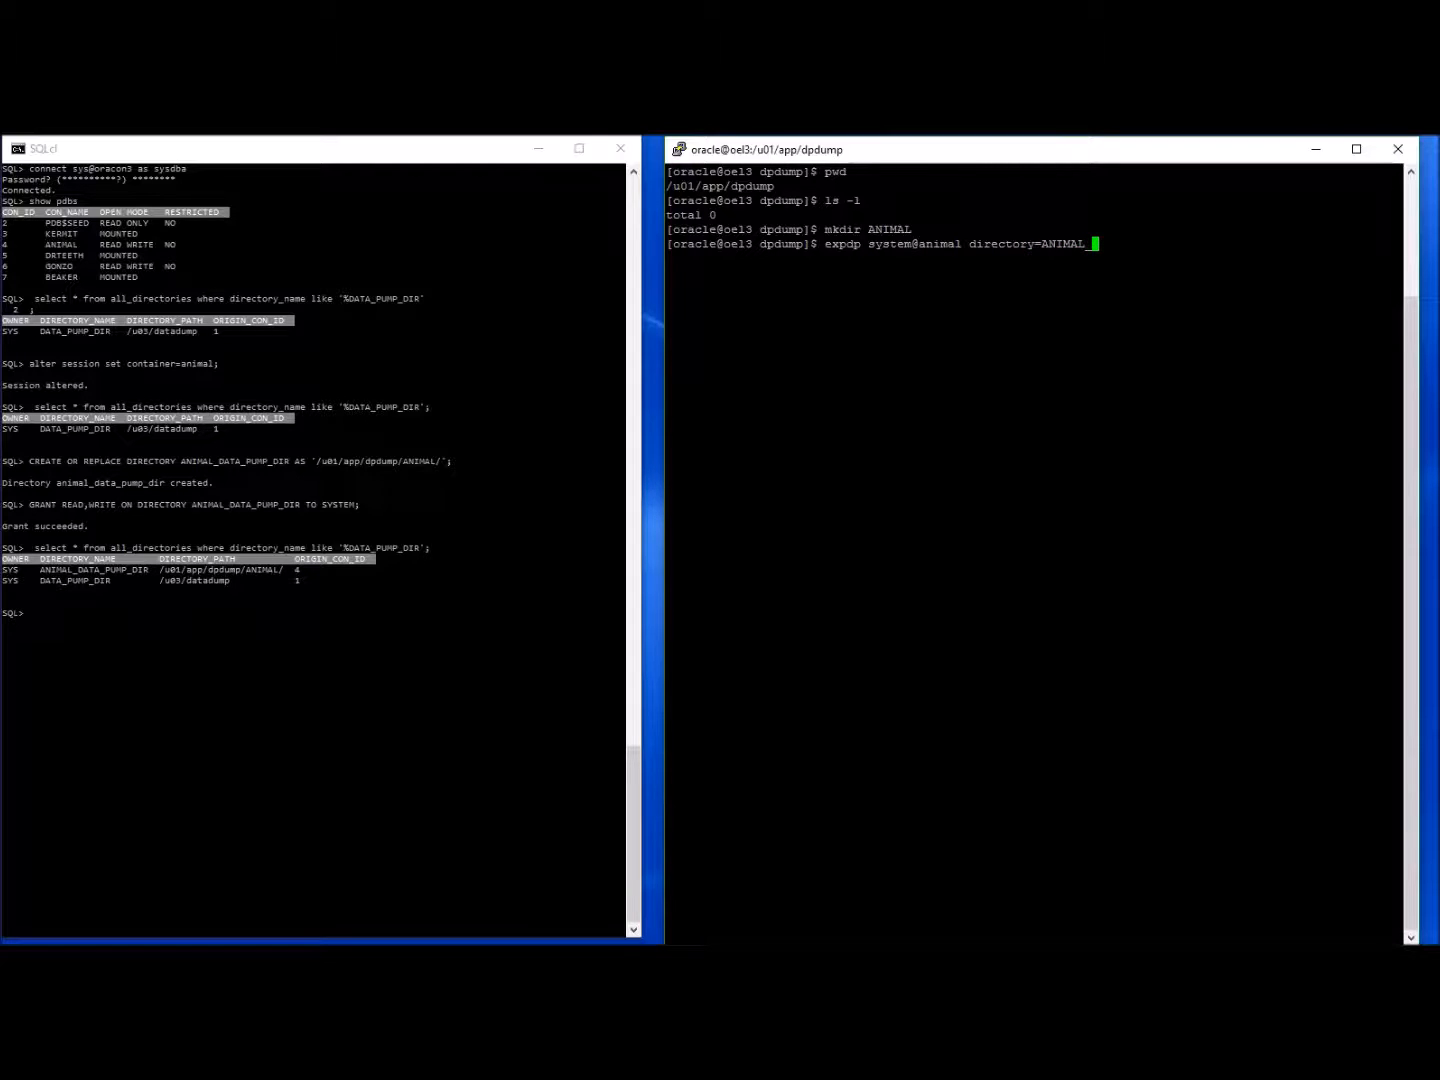
{"action": "type", "text": "_DATA_P"}
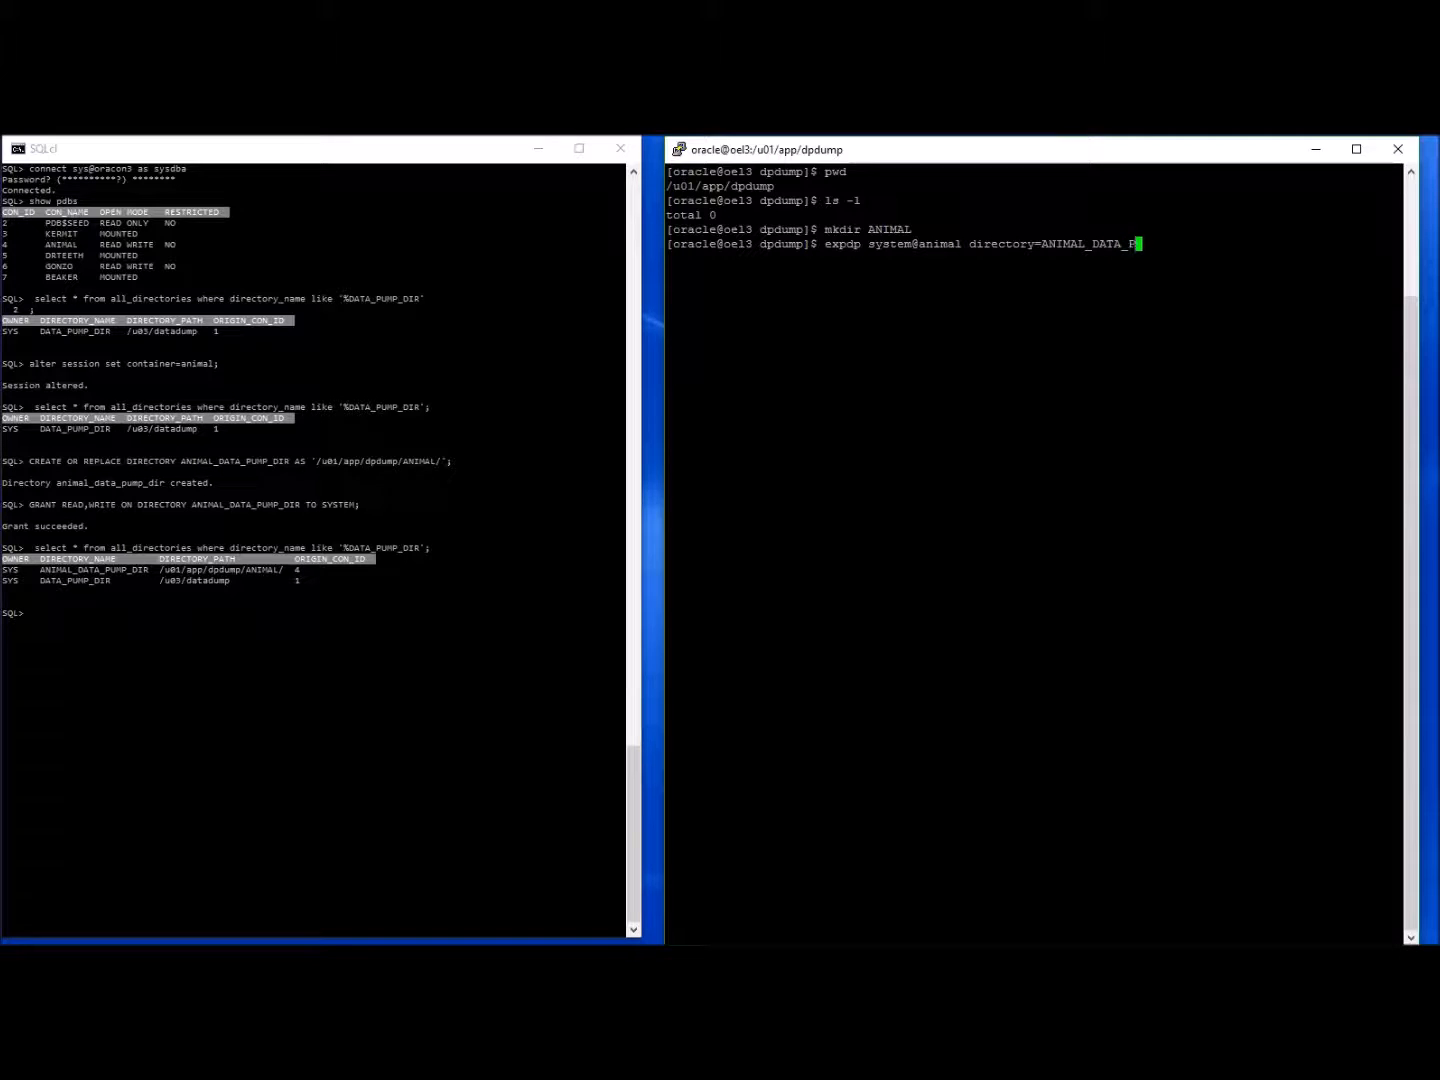
{"action": "type", "text": "UMP_DIR"}
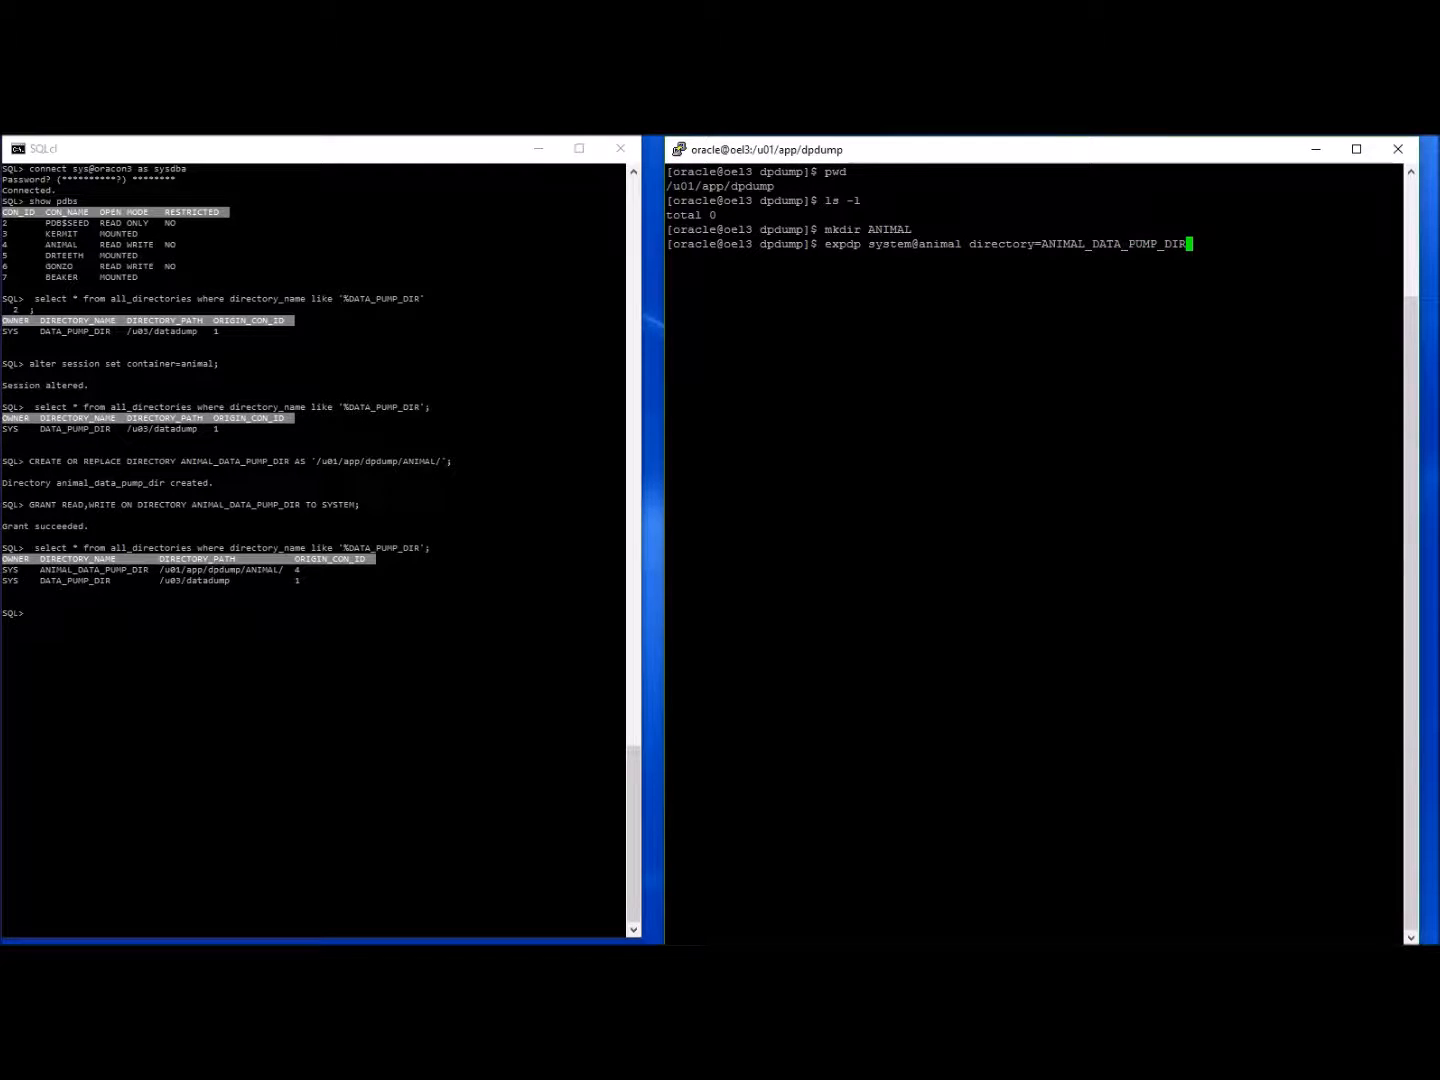
{"action": "type", "text": "dumpfile"}
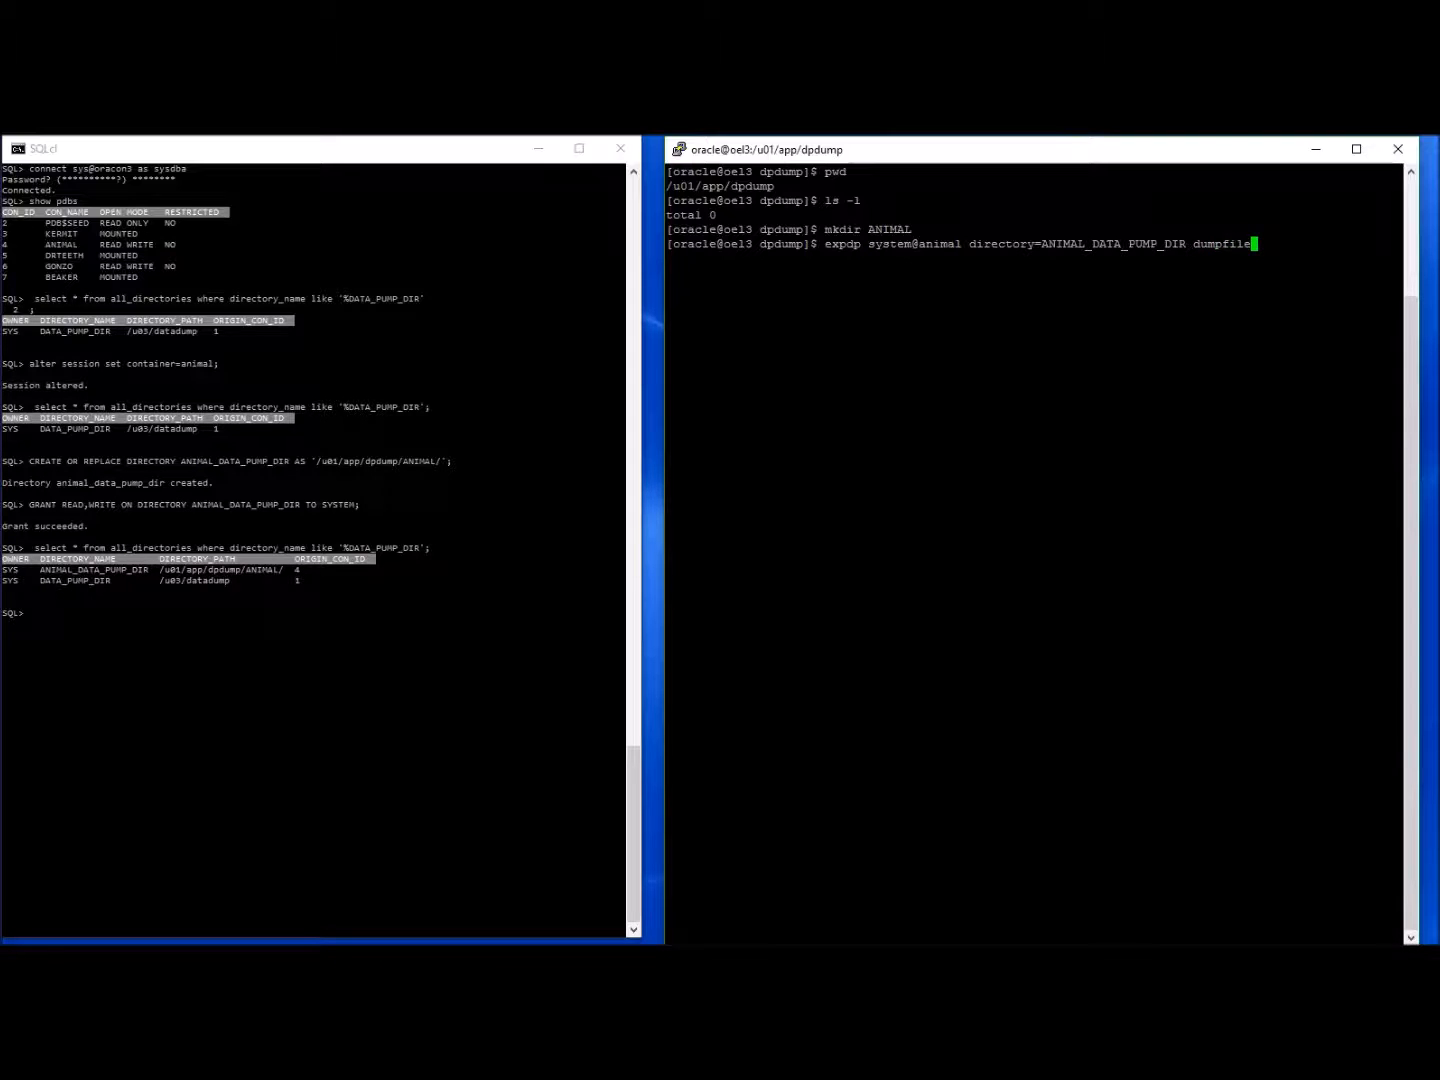
{"action": "type", "text": "="}
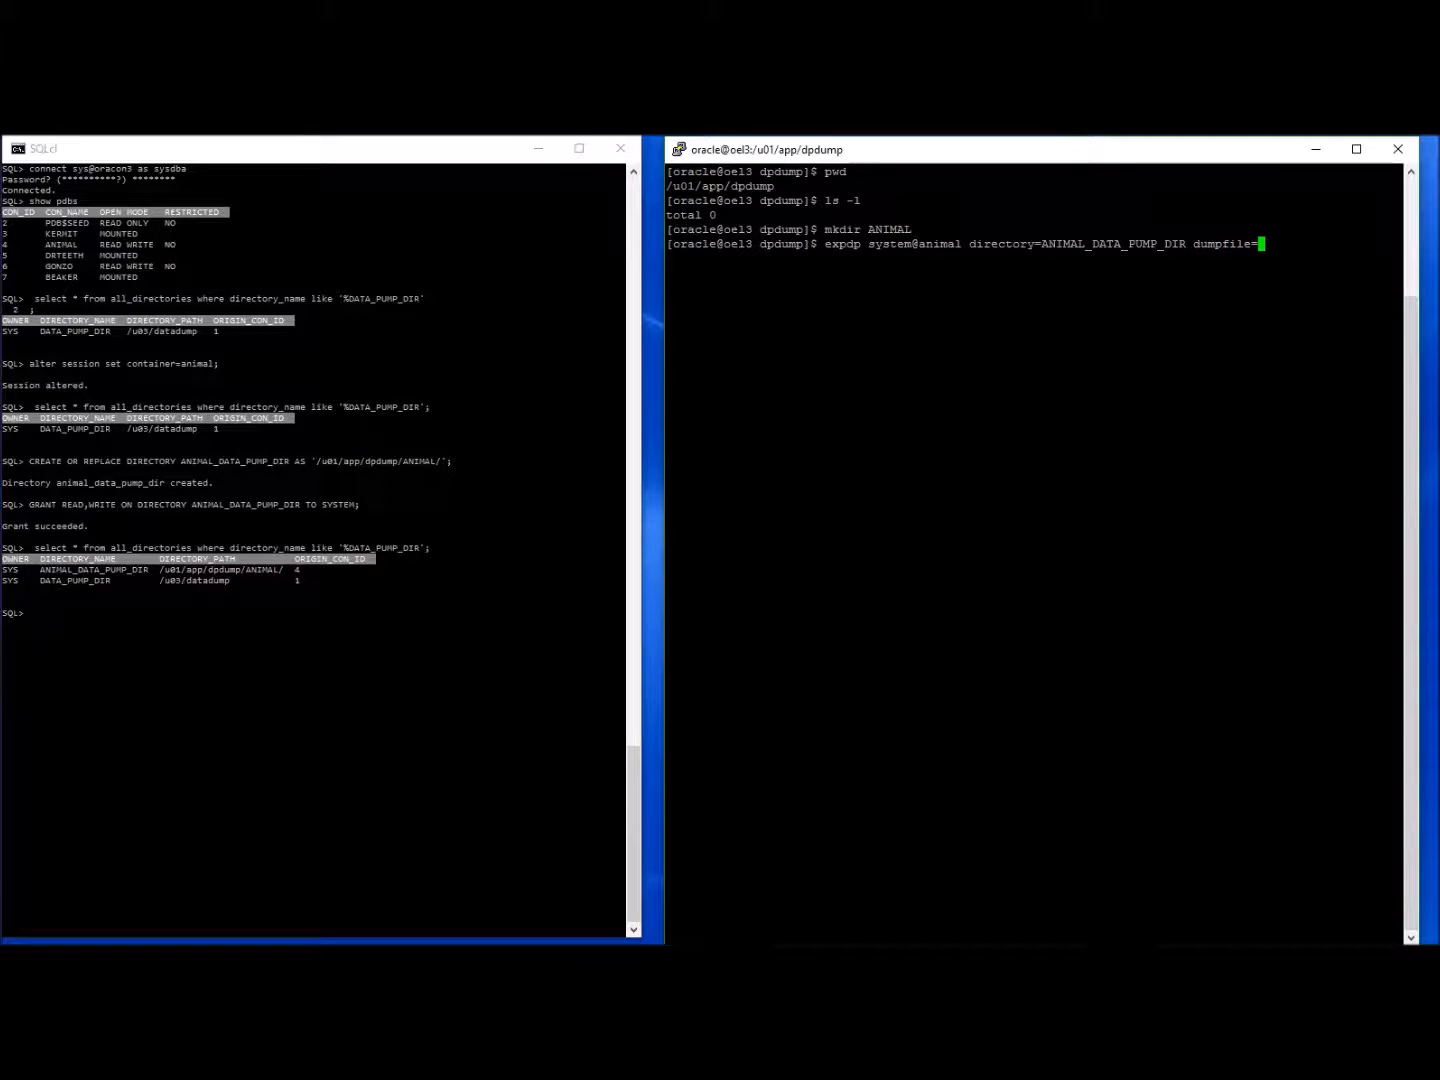
{"action": "type", "text": "Animal"}
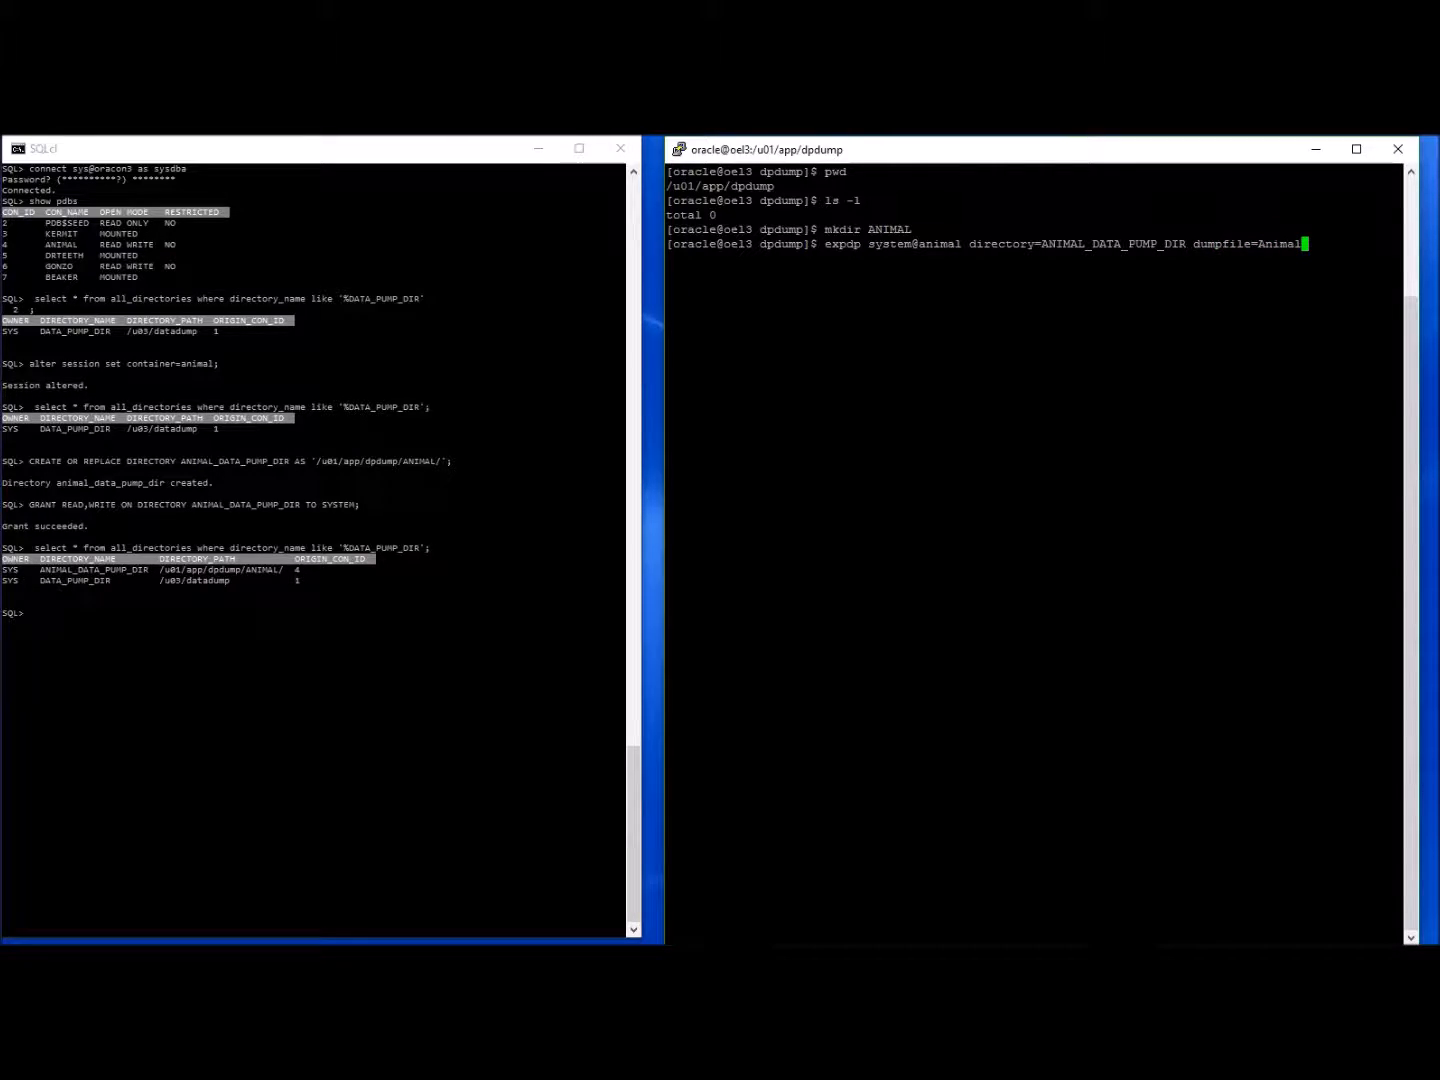
{"action": "type", "text": "%U.dm"}
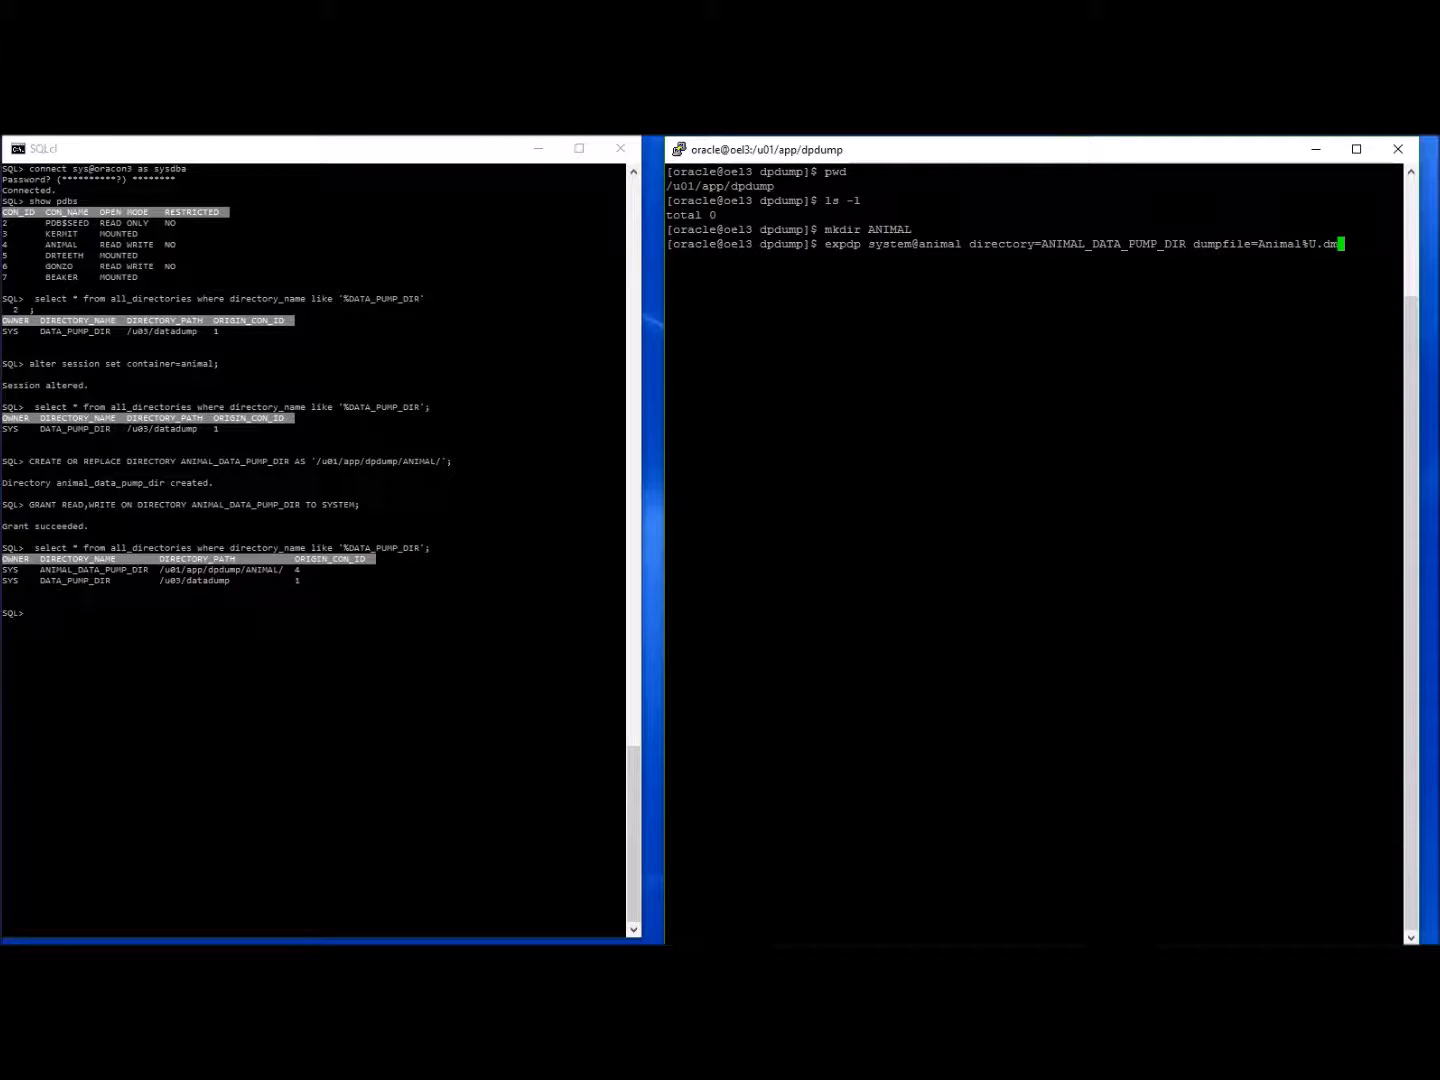
{"action": "type", "text": "p"}
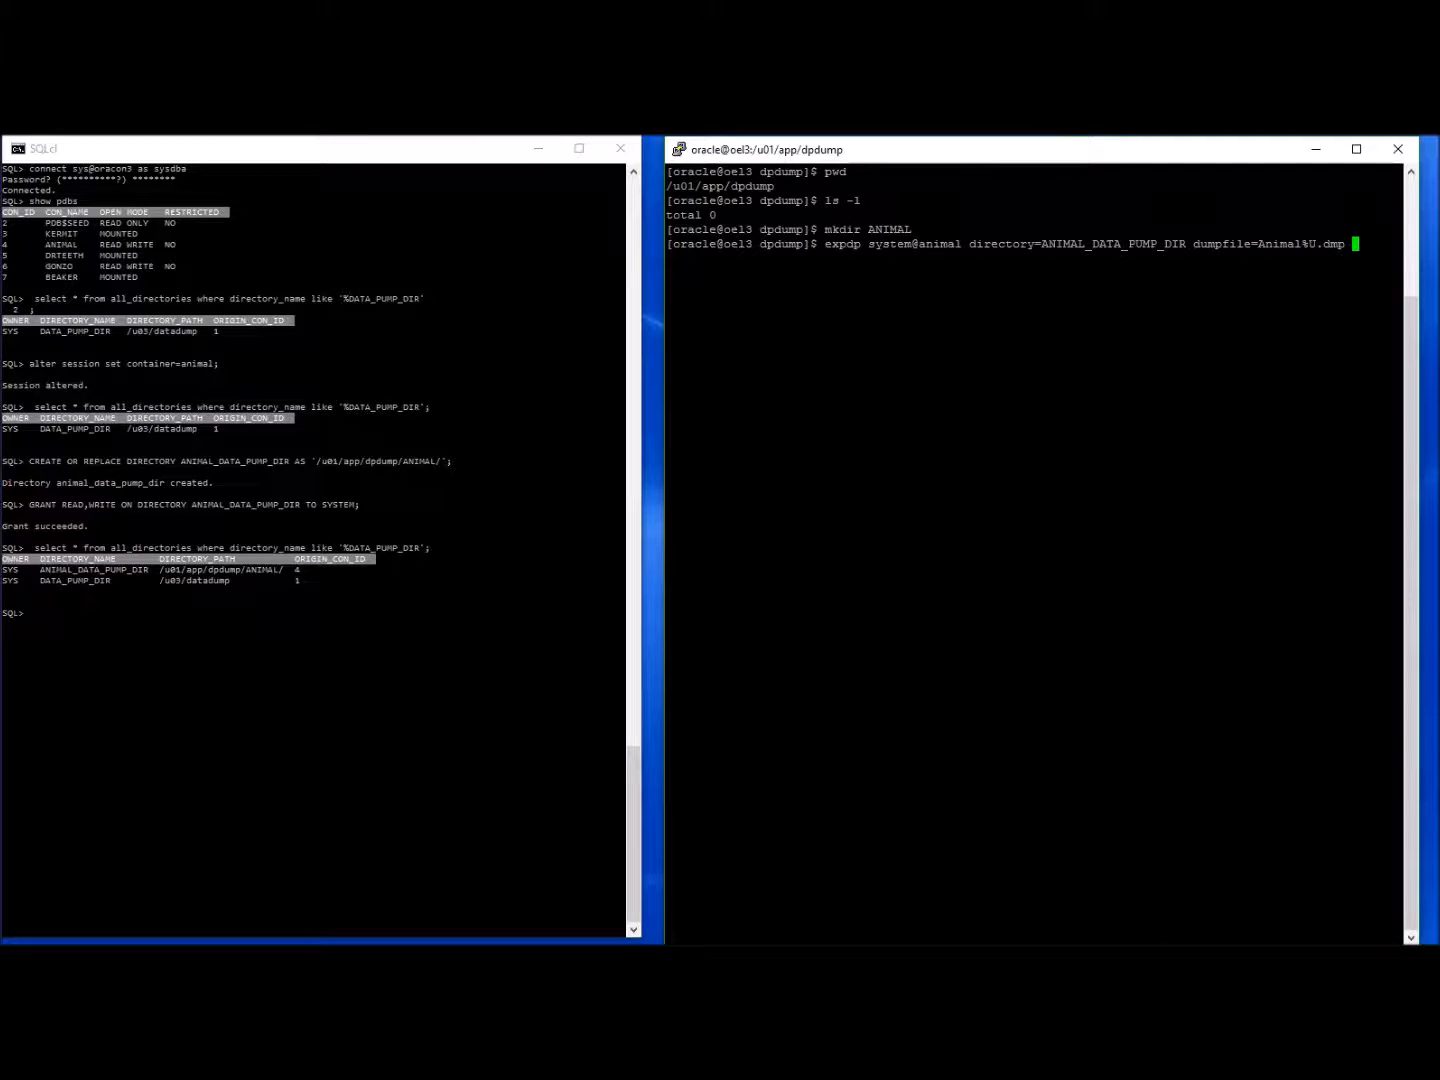
{"action": "type", "text": "full="}
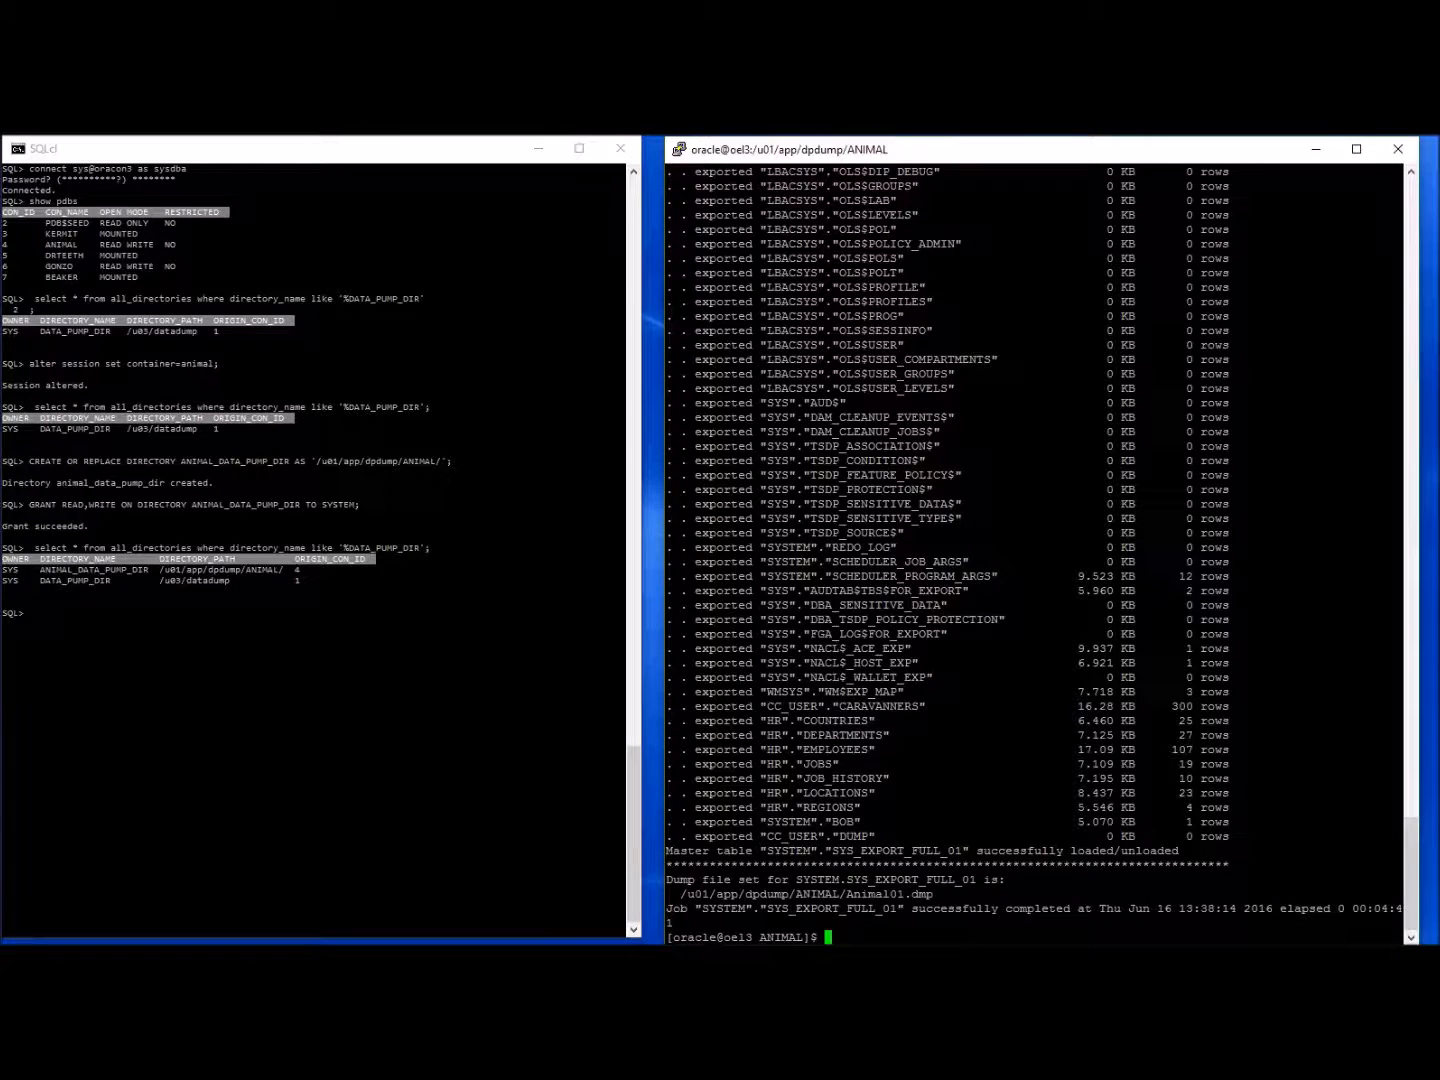
List /u01/app/dpdump/ANIMAL with ls -l showing Animal01.dmp and export.log.
{"action": "type", "text": "ls -l"}
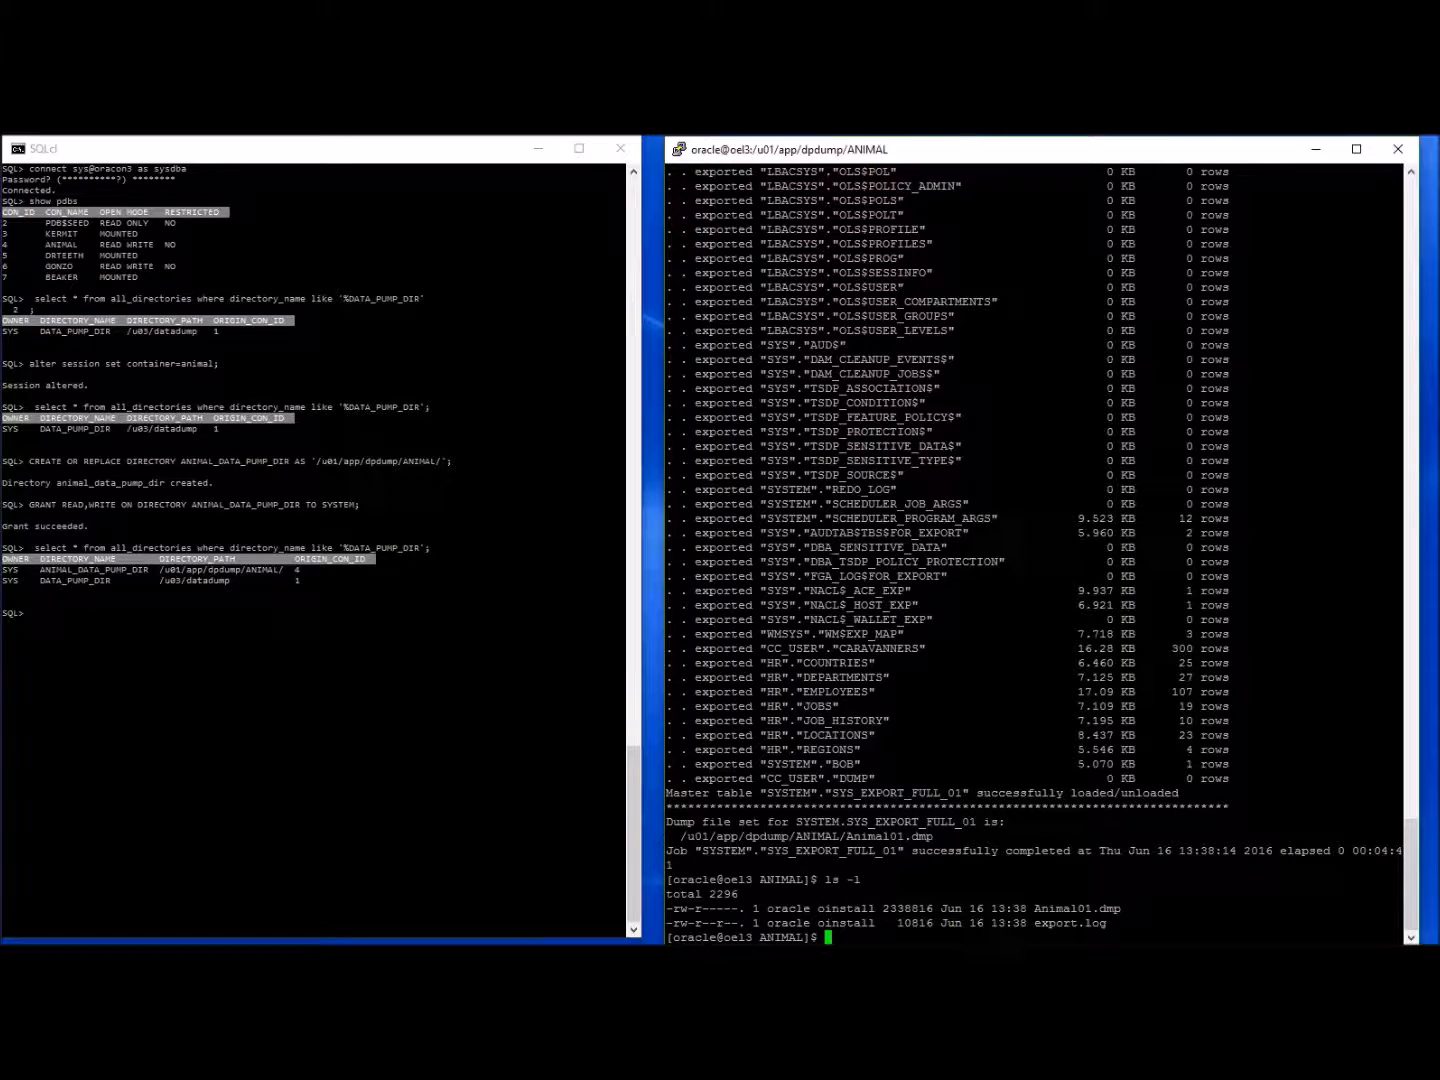